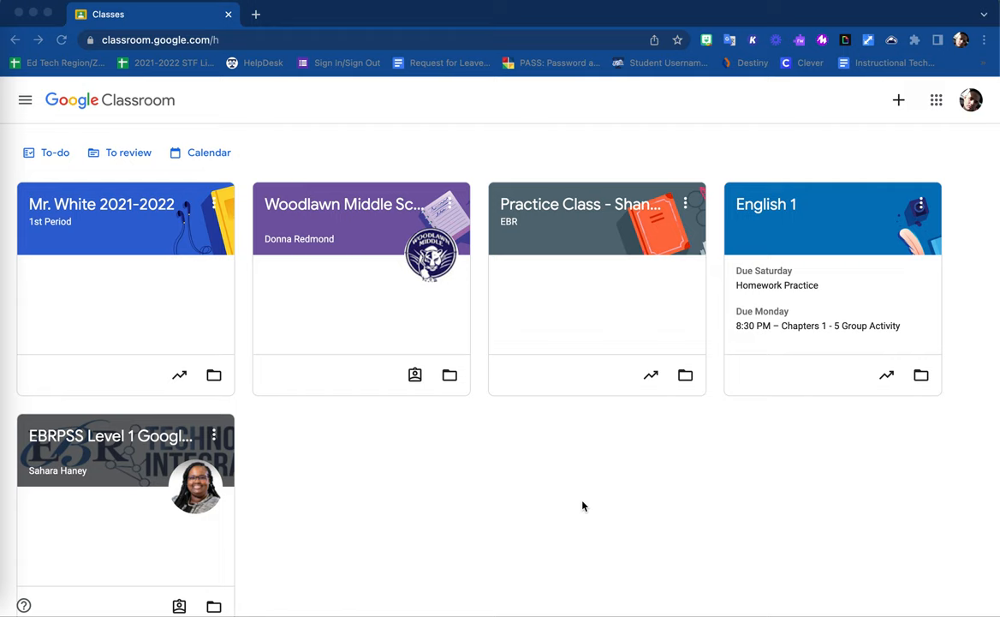
{"action": "mouse_move", "coordinate": [435, 151]}
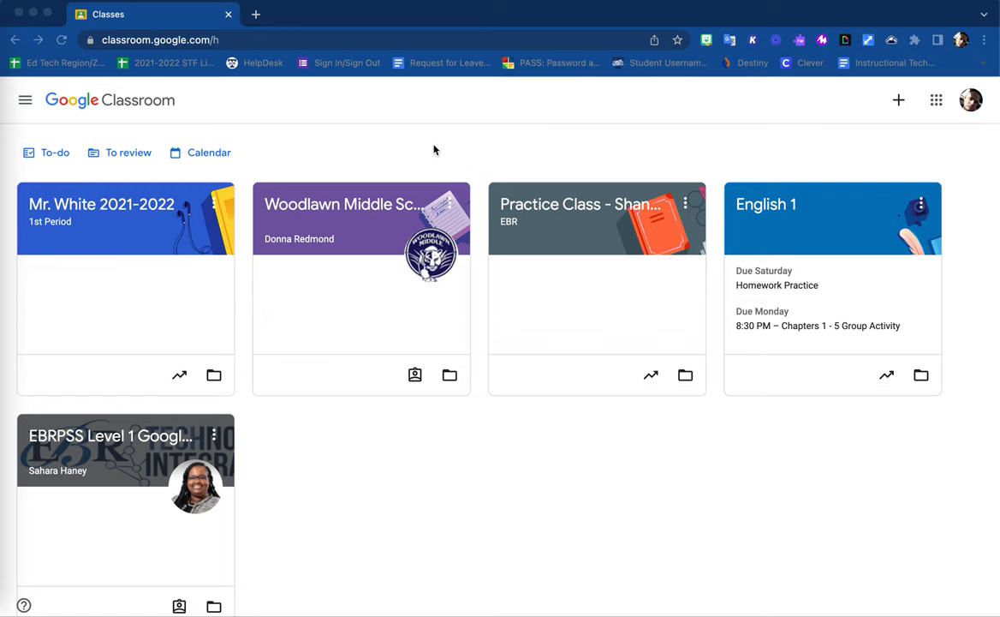
{"action": "mouse_move", "coordinate": [277, 143]}
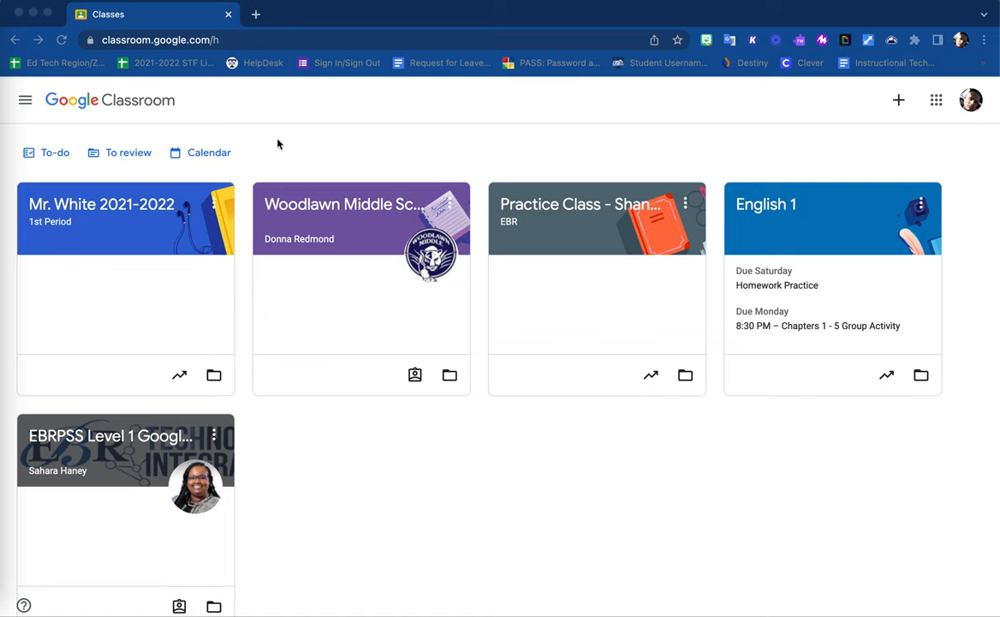
{"action": "mouse_move", "coordinate": [257, 130]}
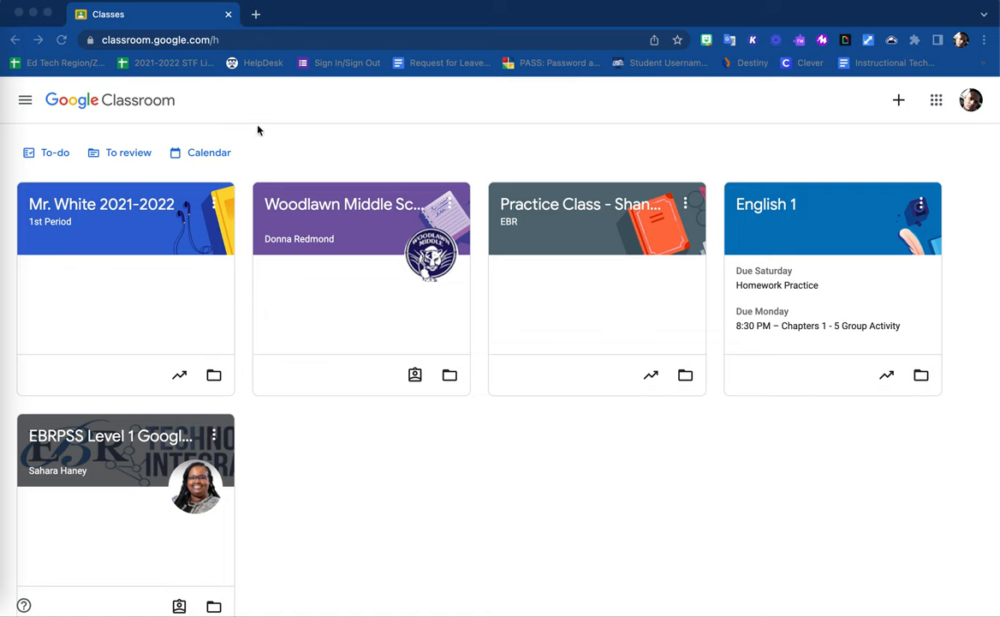
{"action": "mouse_move", "coordinate": [377, 158]}
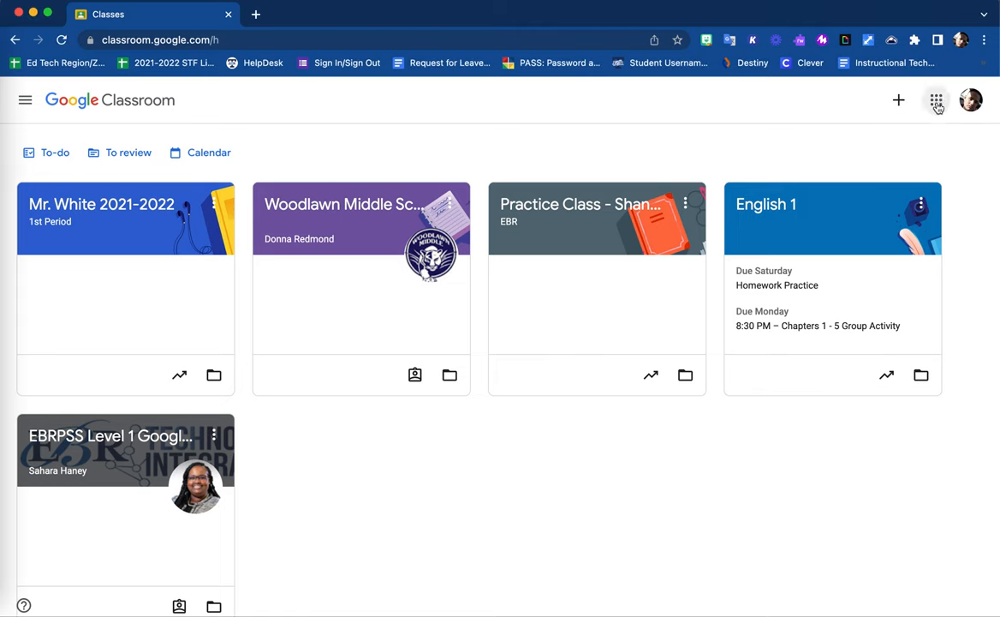
Step: Go to the Settings page from the main navigation menu
{"action": "left_click", "coordinate": [935, 100]}
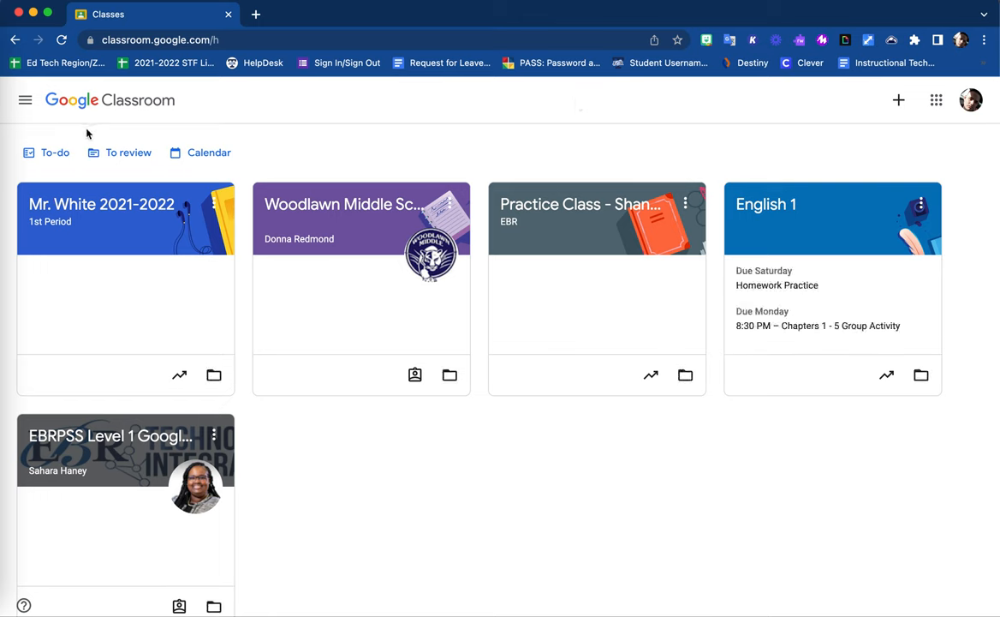
{"action": "mouse_move", "coordinate": [26, 99]}
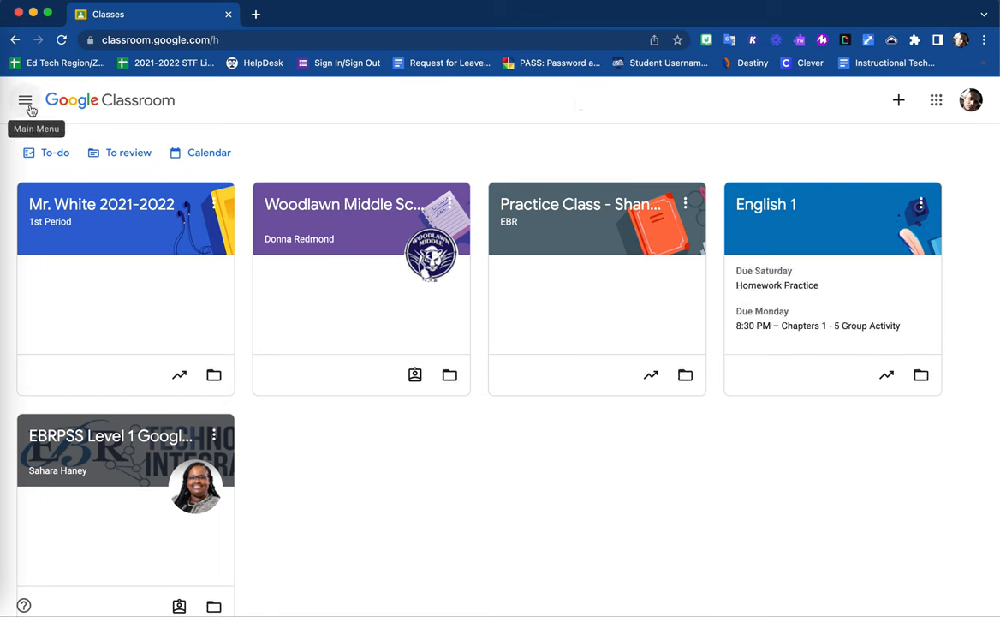
{"action": "left_click", "coordinate": [26, 100]}
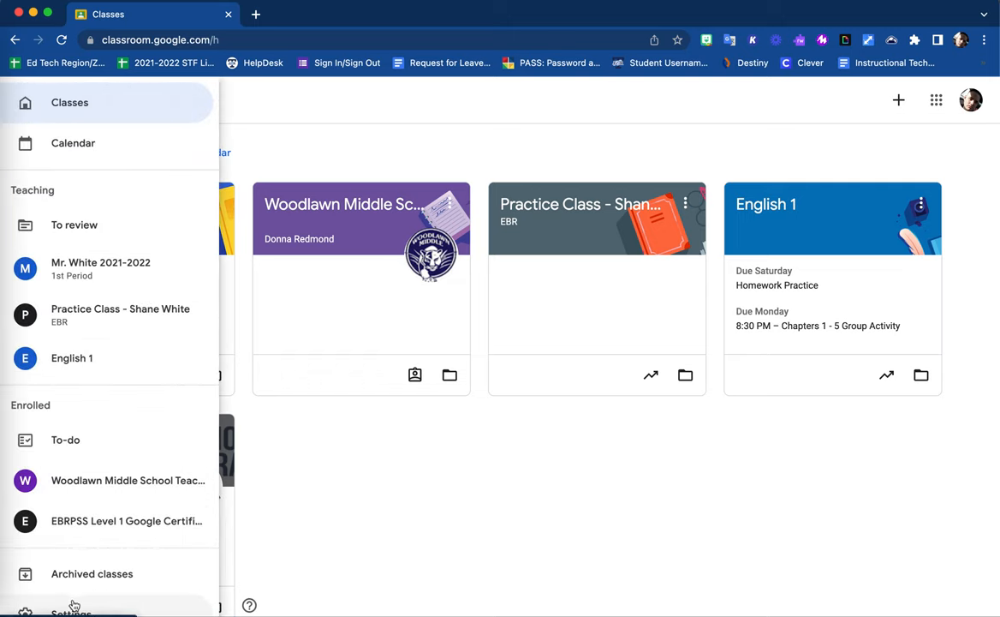
{"action": "left_click", "coordinate": [70, 606]}
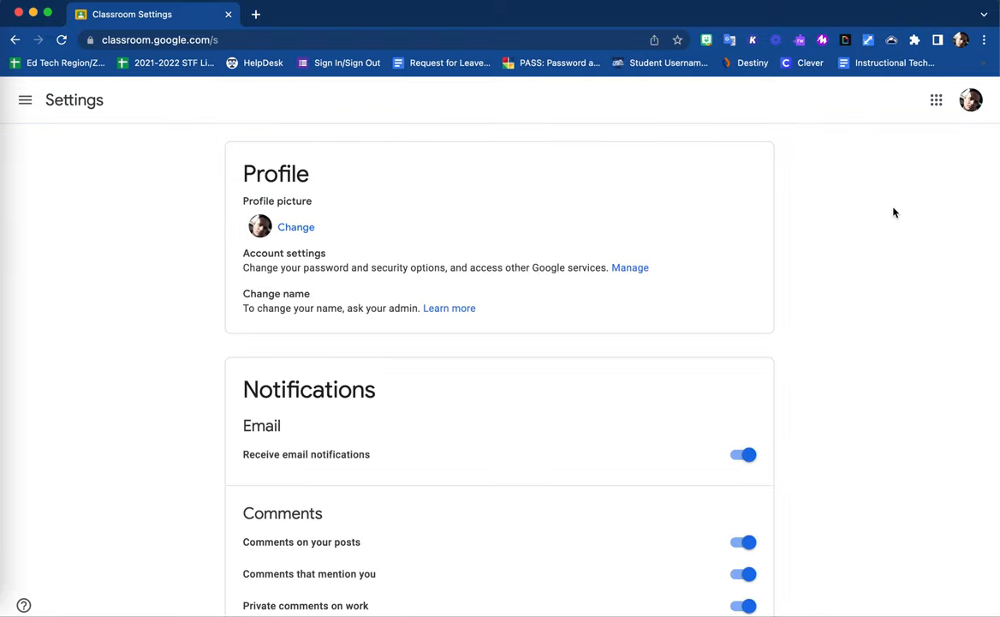
Step: Review the Notifications section, with enrolled-class and taught-class options all enabled
{"action": "scroll", "scroll_direction": "down", "scroll_amount": 3}
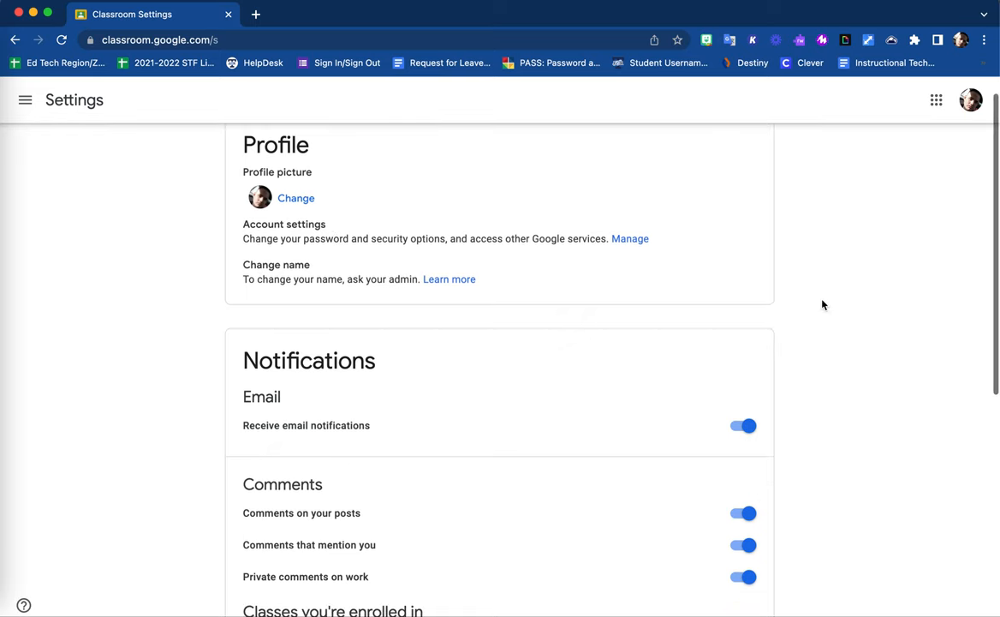
{"action": "scroll", "scroll_direction": "down", "scroll_amount": 3}
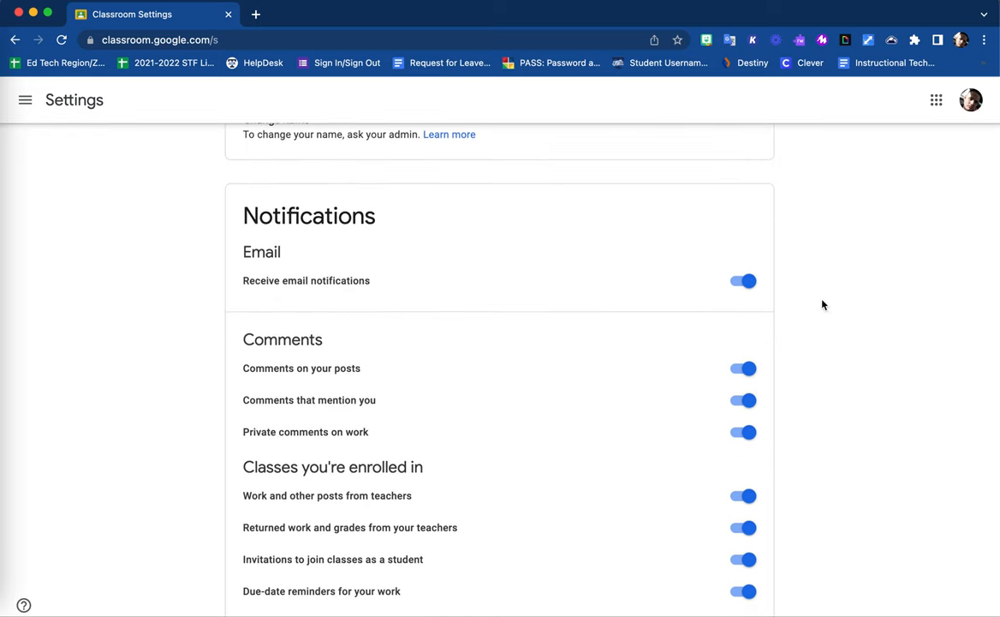
{"action": "scroll", "scroll_direction": "down", "scroll_amount": 3}
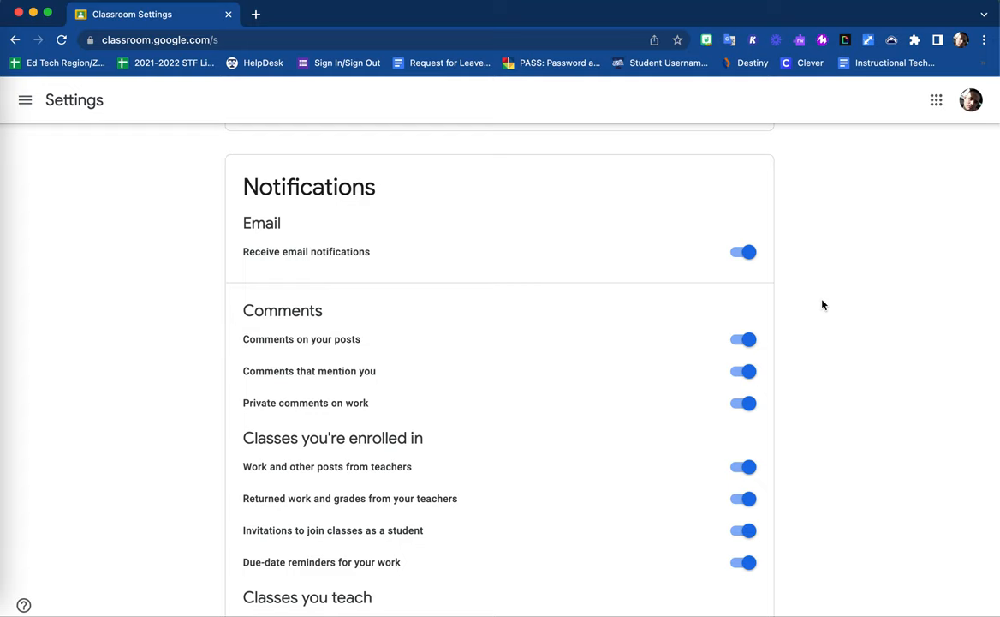
{"action": "mouse_move", "coordinate": [872, 243]}
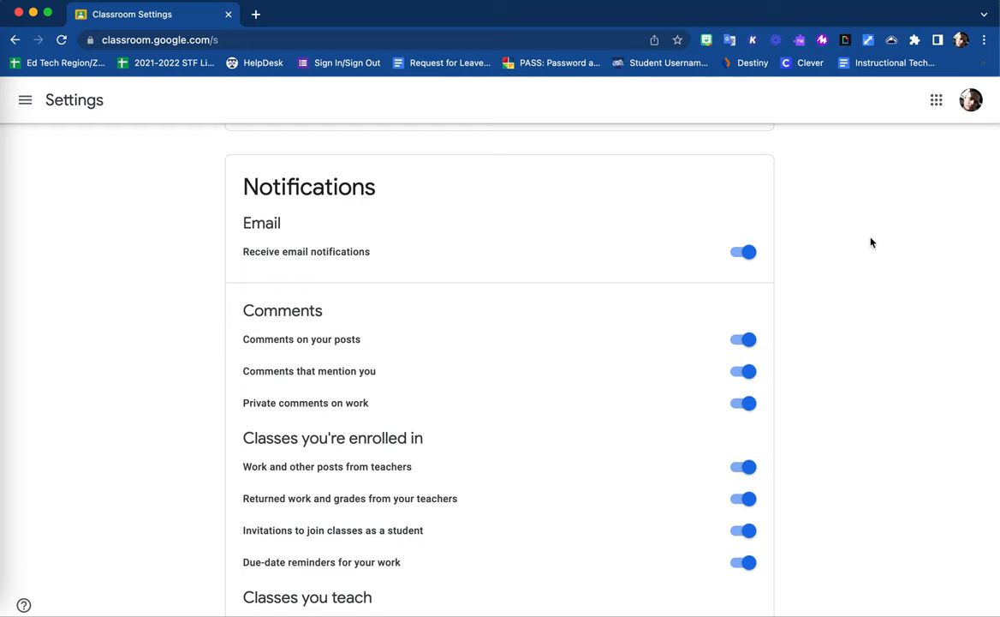
{"action": "scroll", "scroll_direction": "down", "scroll_amount": 3}
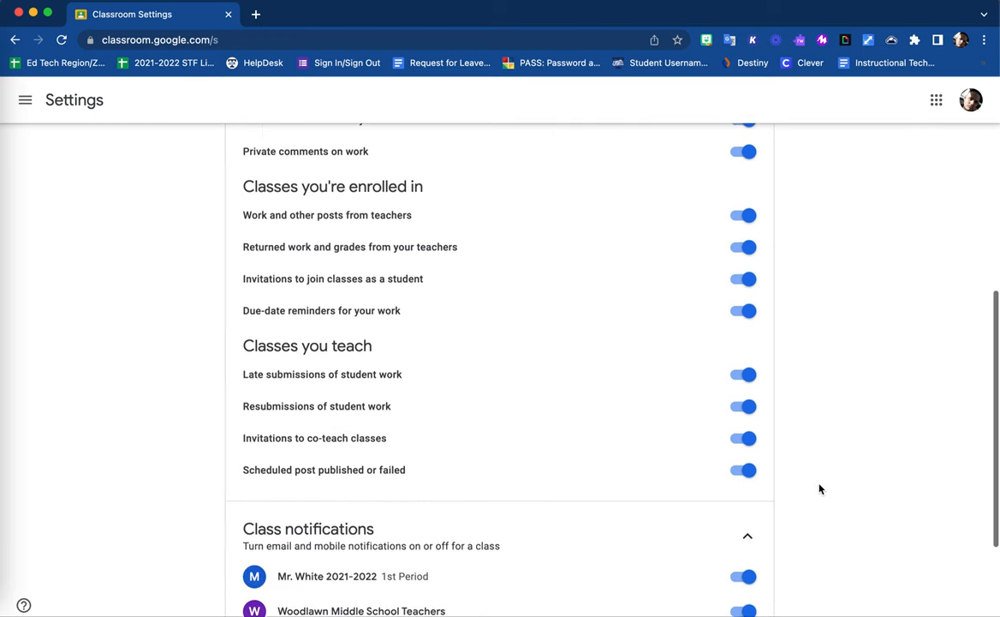
{"action": "scroll", "scroll_direction": "down", "scroll_amount": 3}
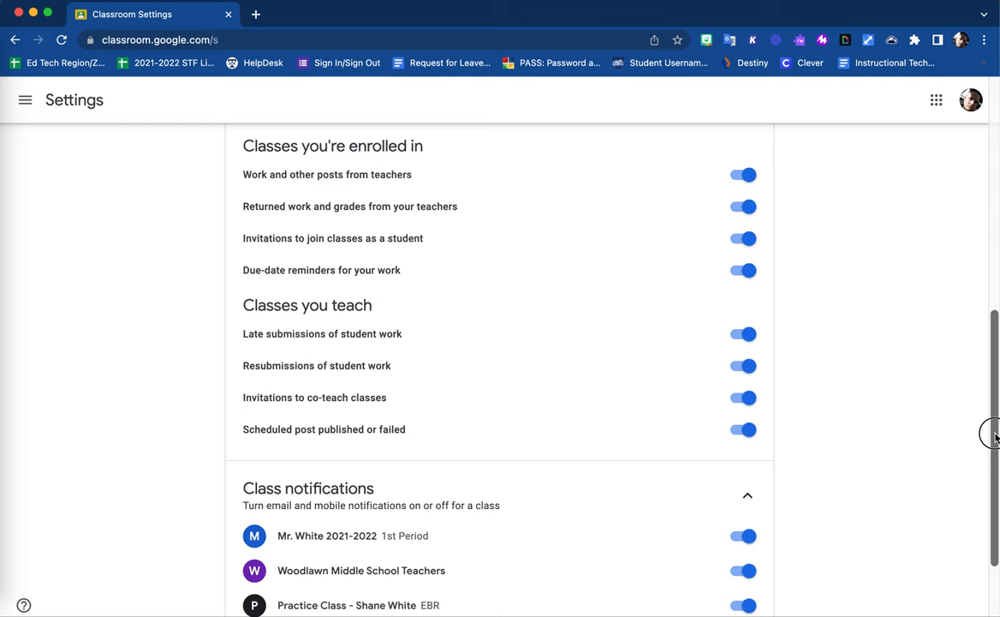
Step: Switch off the 'Receive email notifications' toggle, collapsing the detailed options
{"action": "scroll", "scroll_direction": "up", "scroll_amount": 3}
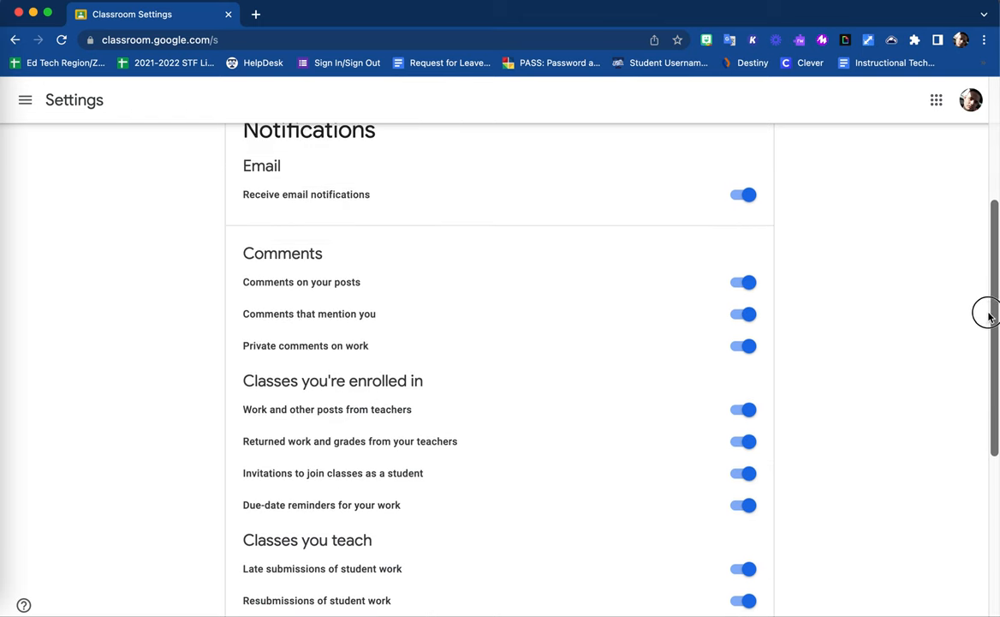
{"action": "mouse_move", "coordinate": [815, 228]}
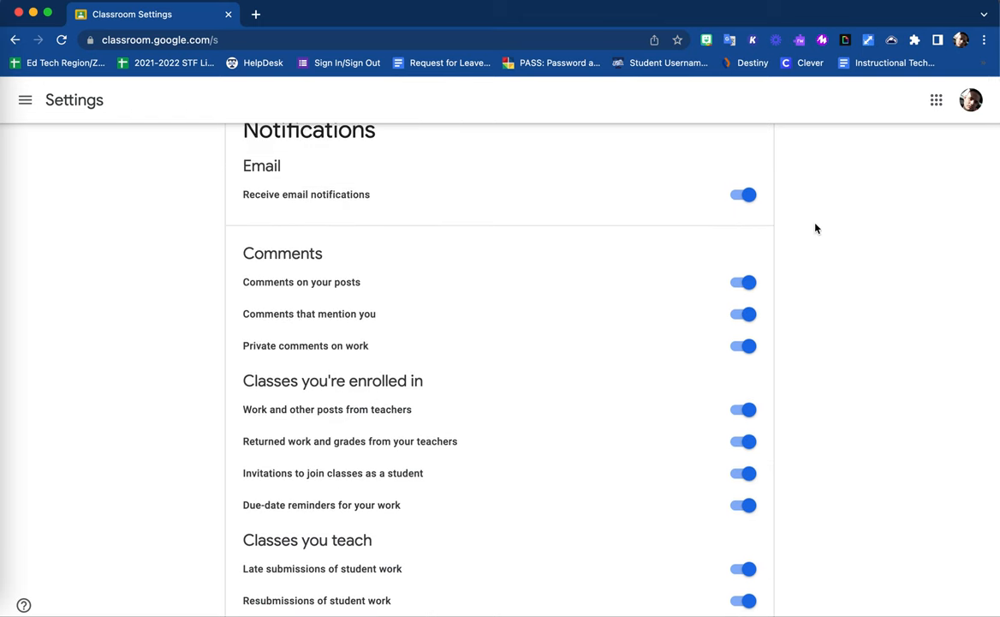
{"action": "mouse_move", "coordinate": [843, 212]}
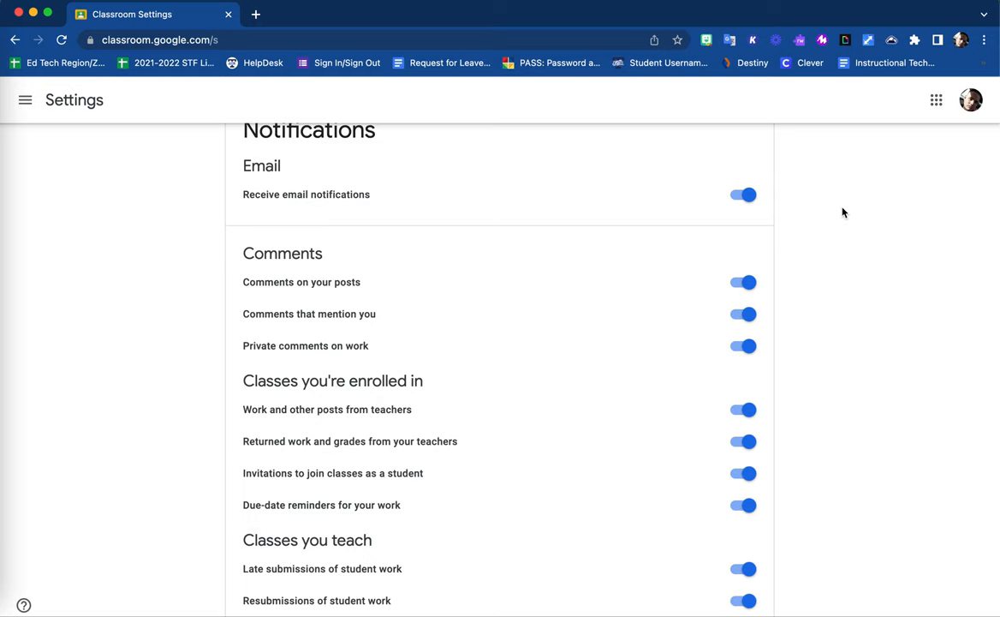
{"action": "mouse_move", "coordinate": [808, 192]}
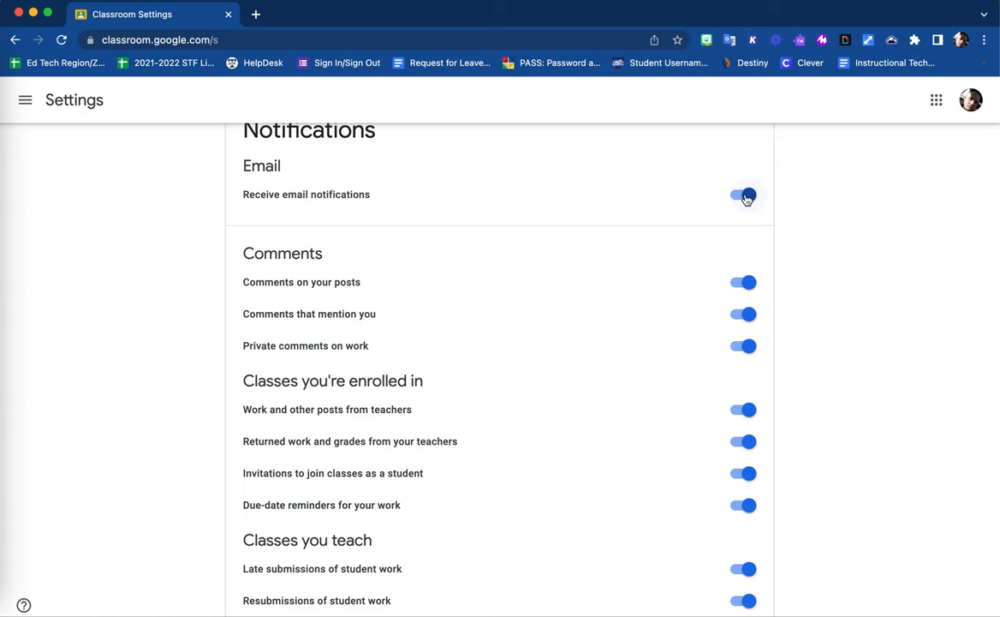
{"action": "left_click", "coordinate": [743, 195]}
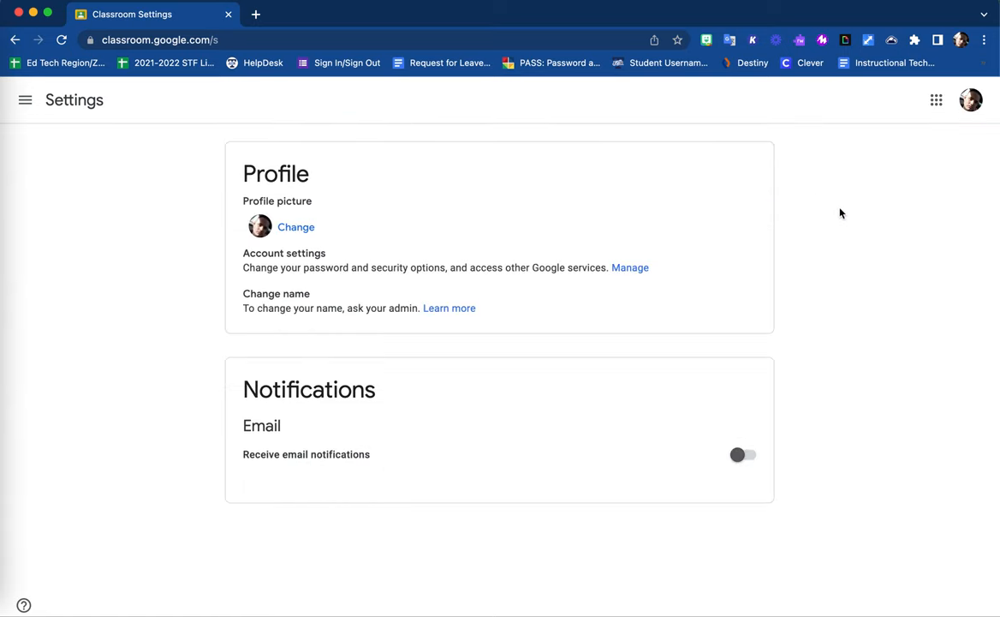
{"action": "mouse_move", "coordinate": [610, 476]}
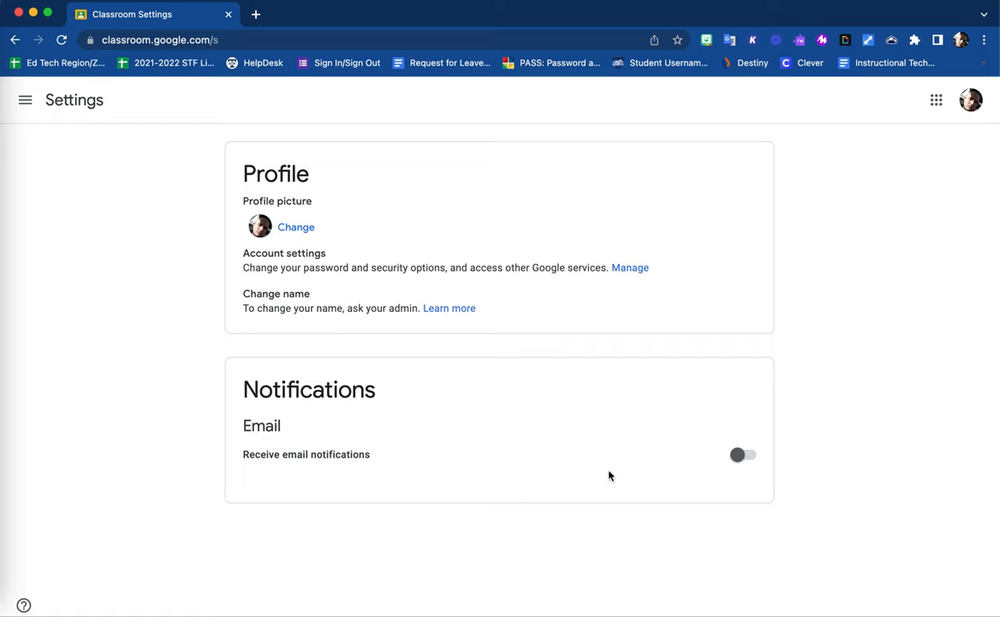
{"action": "mouse_move", "coordinate": [411, 426]}
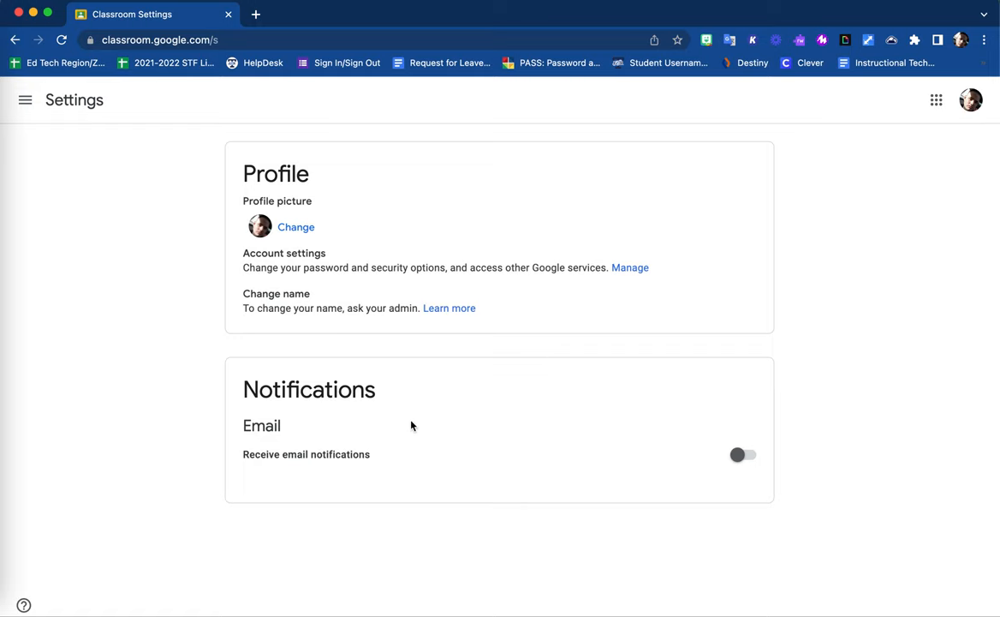
{"action": "mouse_move", "coordinate": [848, 319]}
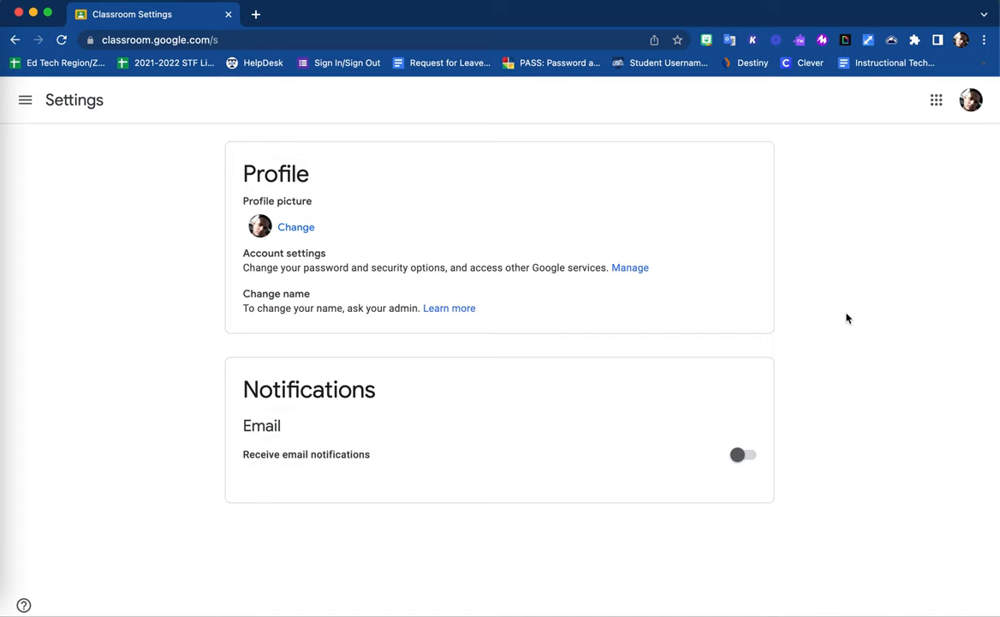
Step: Switch 'Receive email notifications' back on and view the Comments and Classes options
{"action": "left_click", "coordinate": [743, 455]}
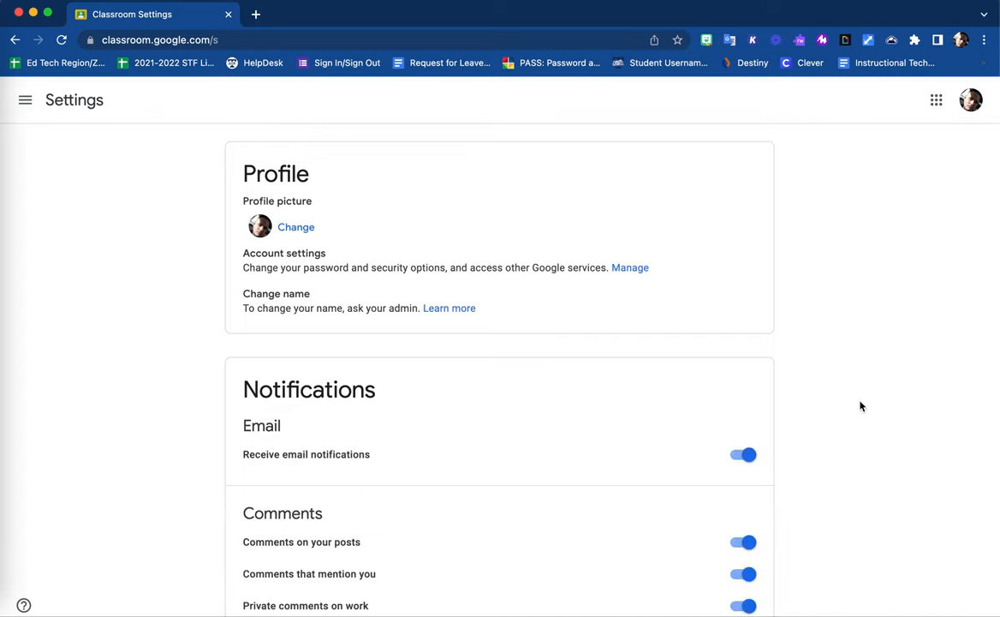
{"action": "scroll", "scroll_direction": "down", "scroll_amount": 3}
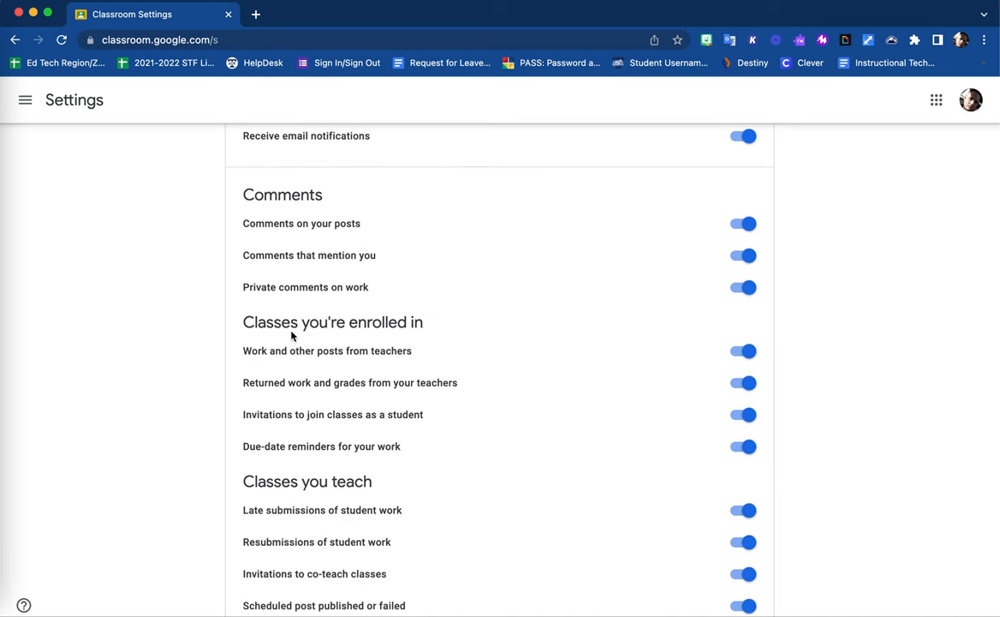
{"action": "mouse_move", "coordinate": [383, 260]}
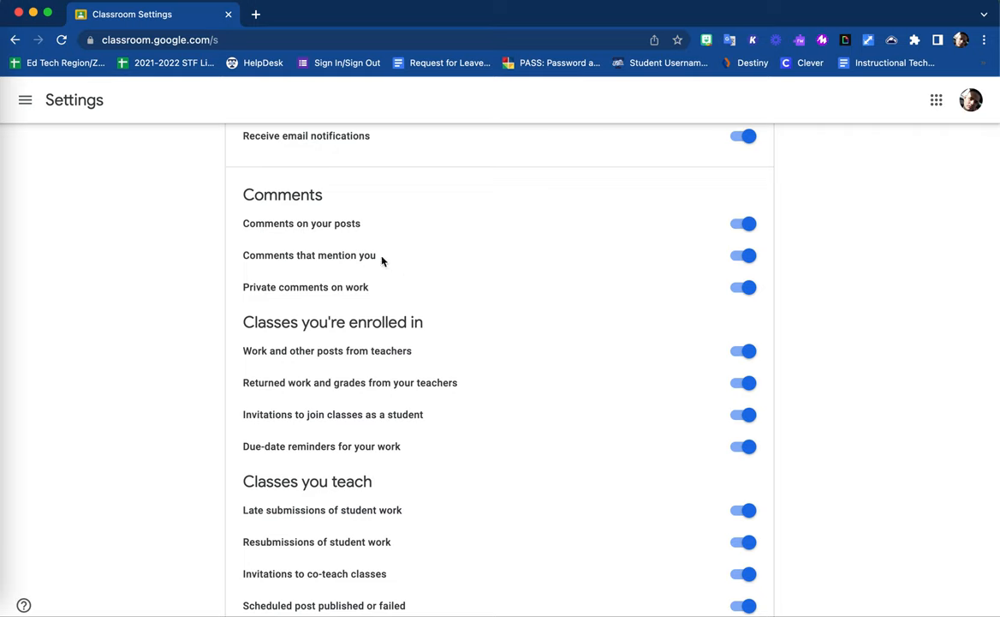
{"action": "mouse_move", "coordinate": [802, 231]}
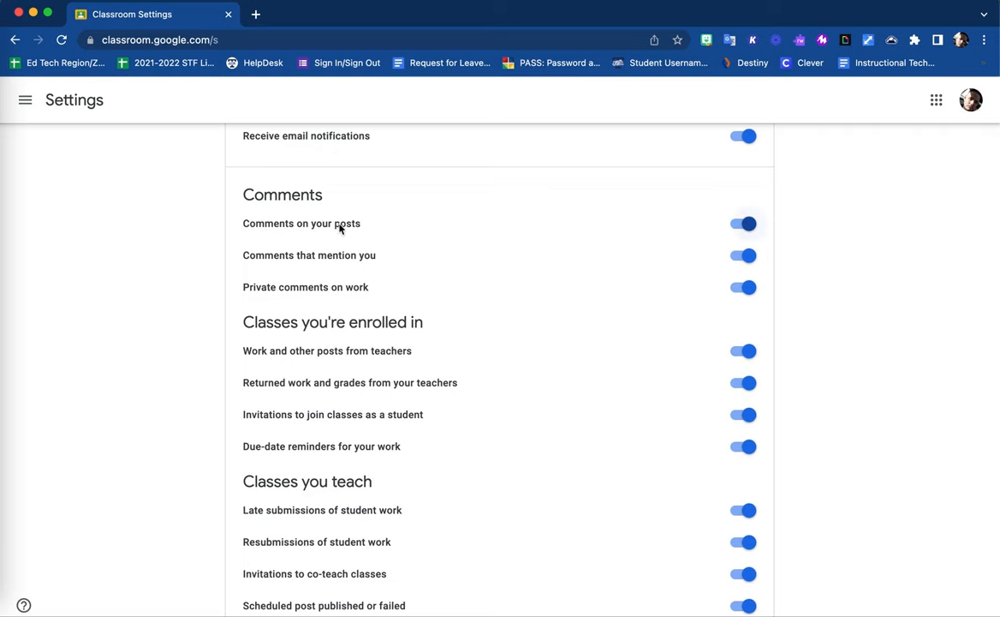
{"action": "mouse_move", "coordinate": [363, 237]}
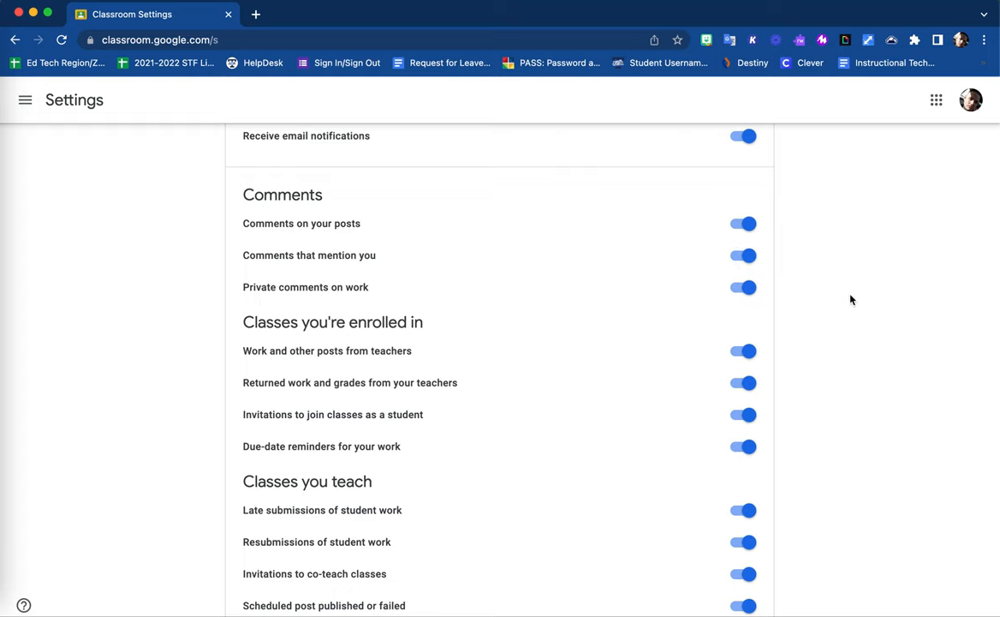
{"action": "scroll", "scroll_direction": "down", "scroll_amount": 3}
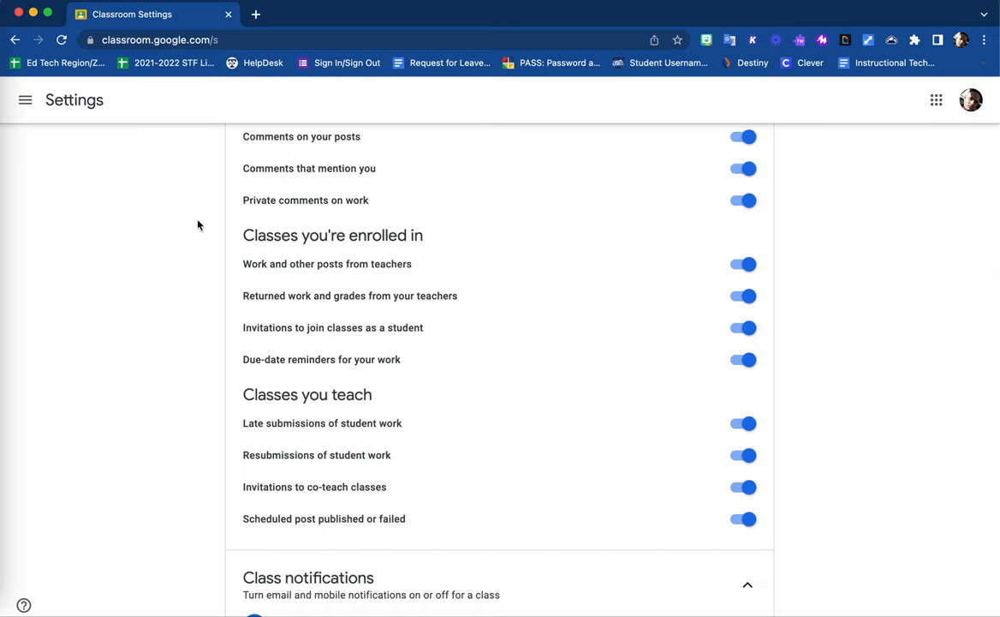
{"action": "mouse_move", "coordinate": [317, 350]}
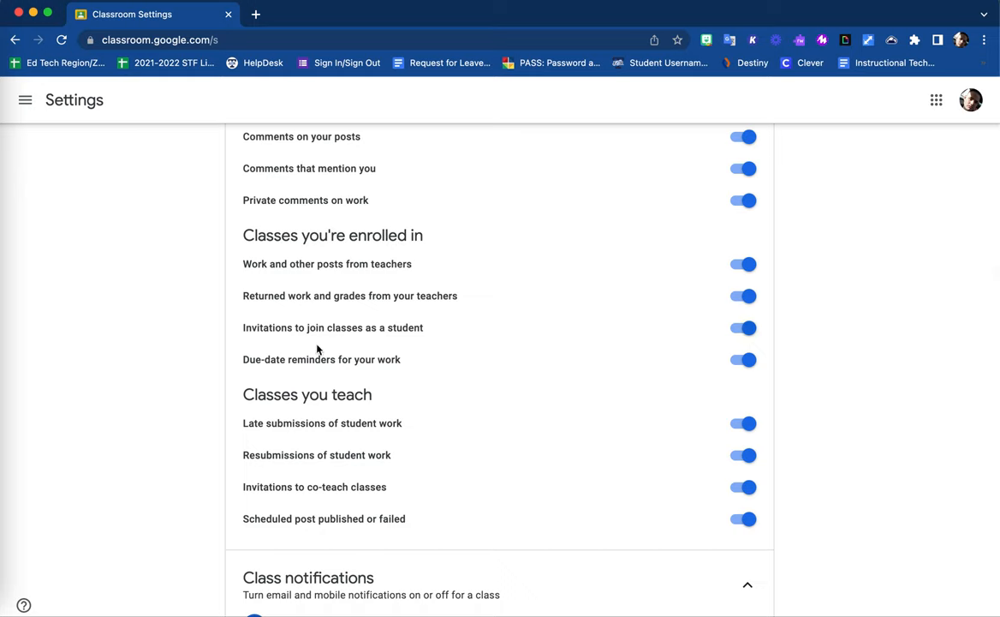
{"action": "mouse_move", "coordinate": [453, 240]}
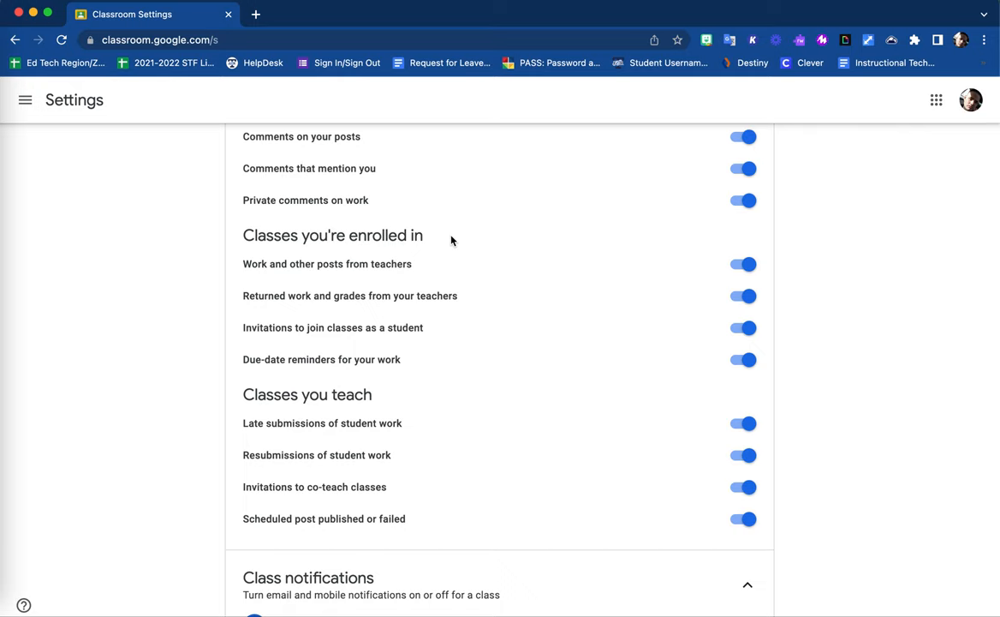
{"action": "mouse_move", "coordinate": [421, 295]}
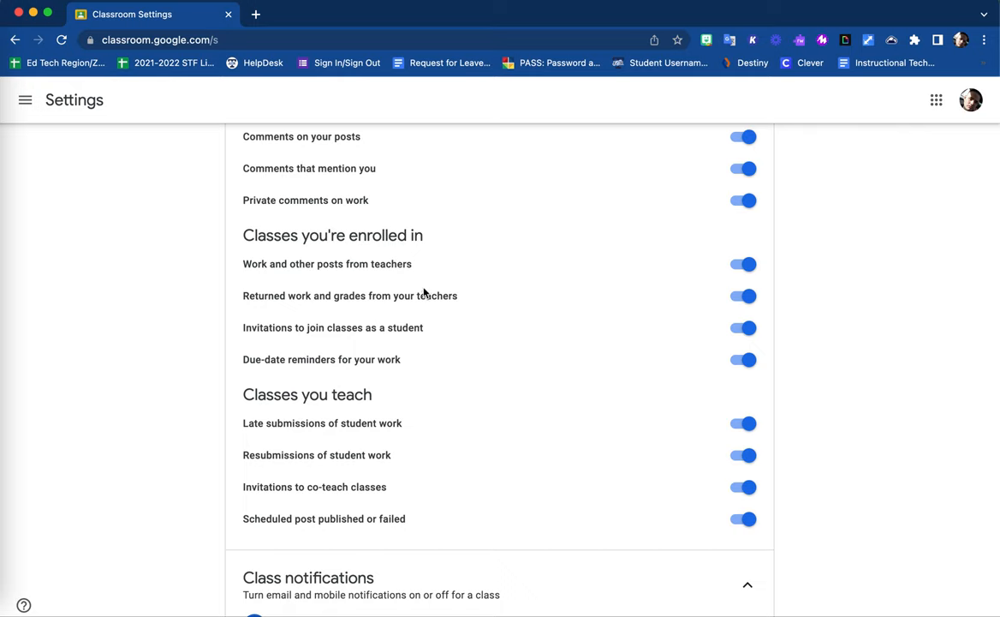
{"action": "mouse_move", "coordinate": [772, 341]}
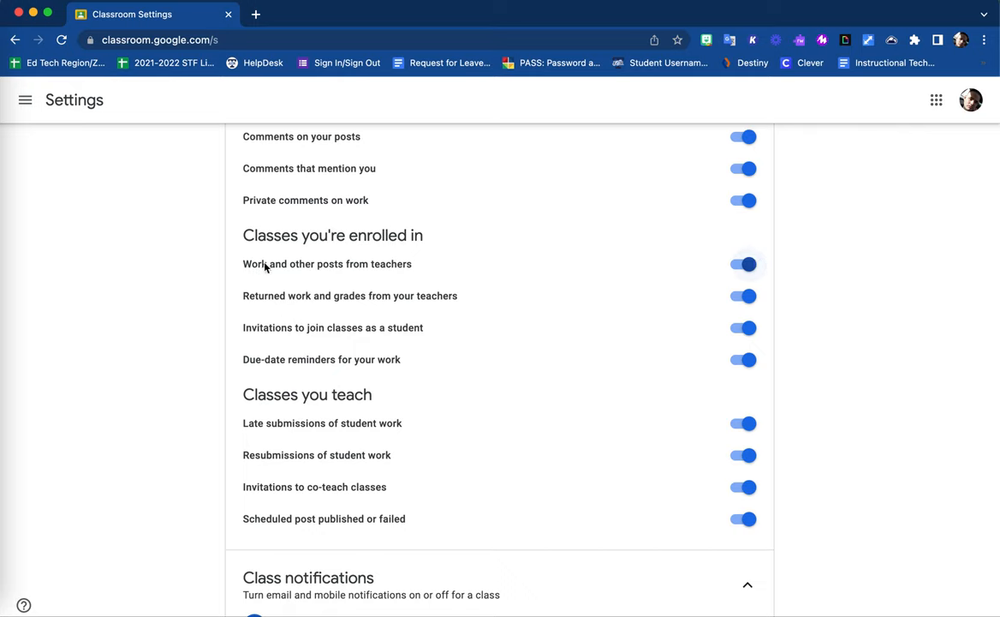
{"action": "mouse_move", "coordinate": [500, 274]}
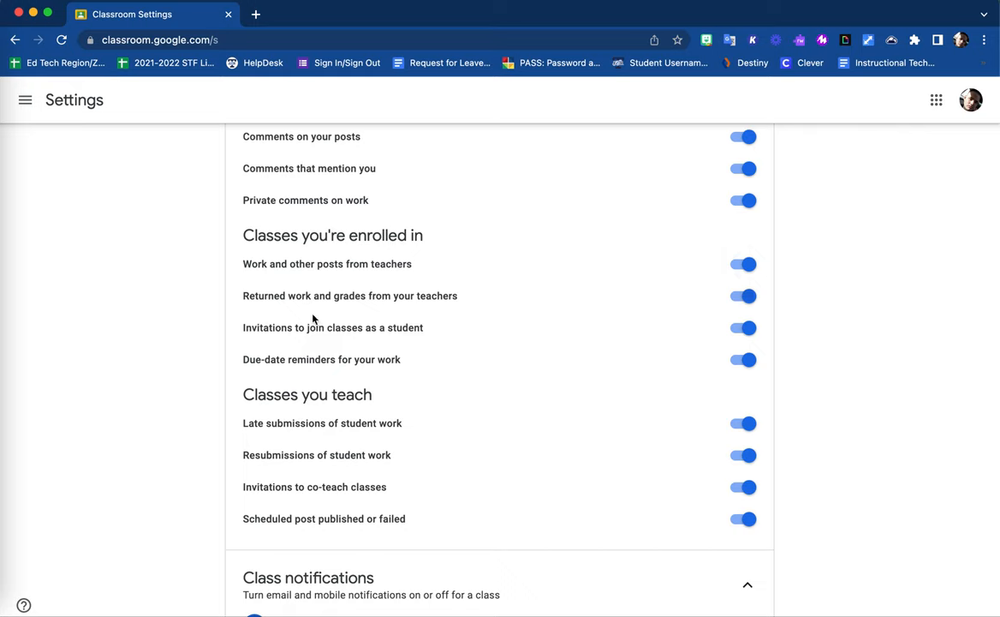
{"action": "left_click", "coordinate": [741, 295]}
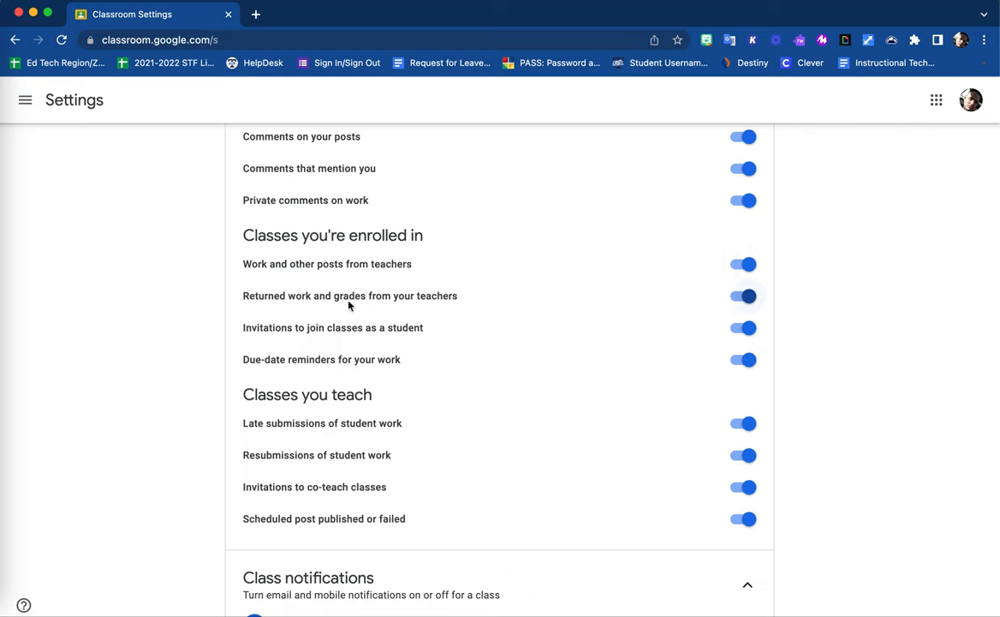
{"action": "mouse_move", "coordinate": [435, 305]}
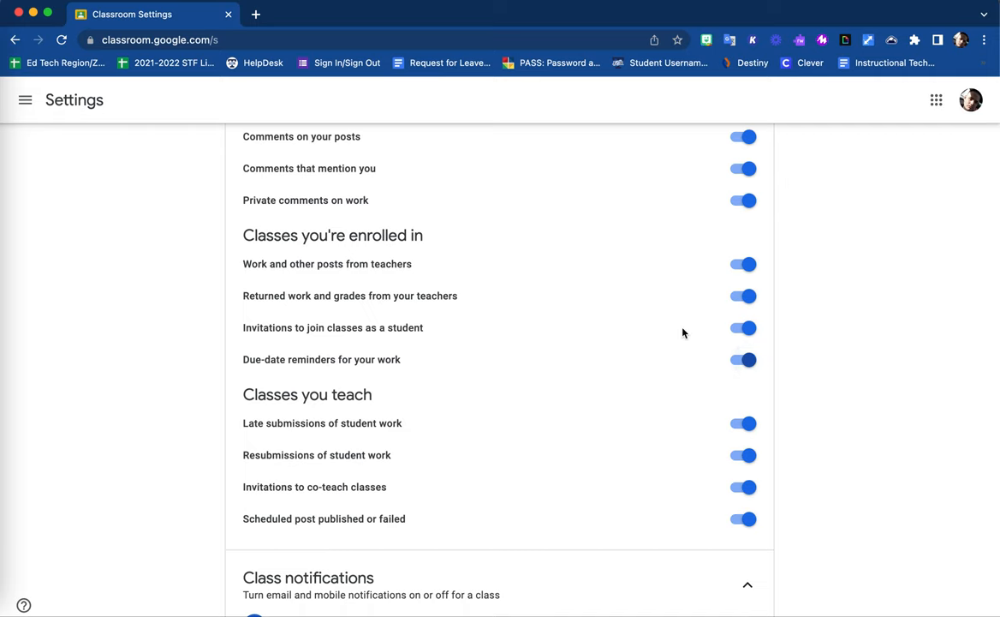
{"action": "scroll", "scroll_direction": "down", "scroll_amount": 3}
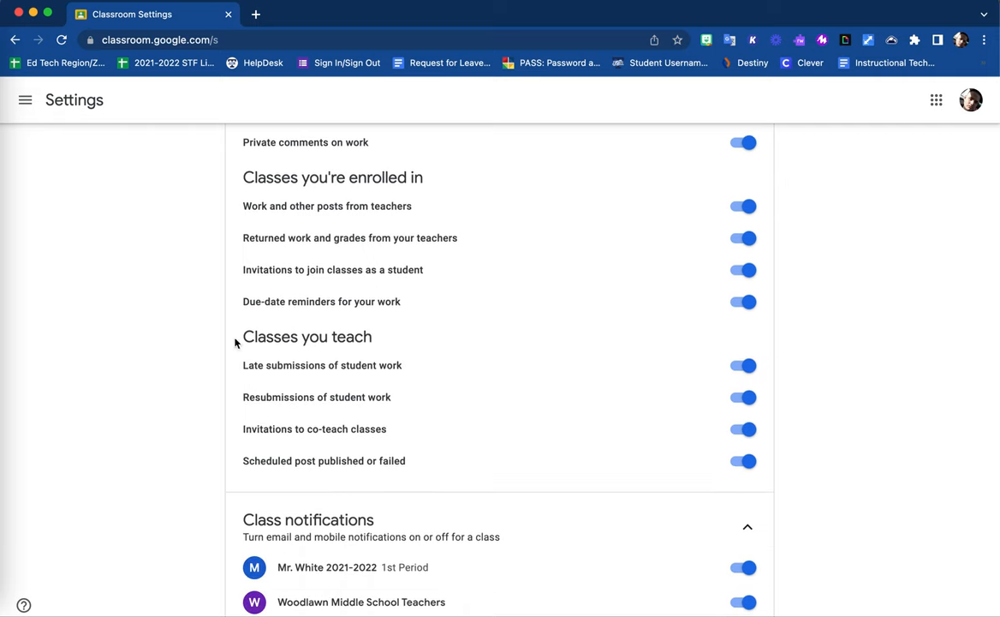
{"action": "mouse_move", "coordinate": [397, 462]}
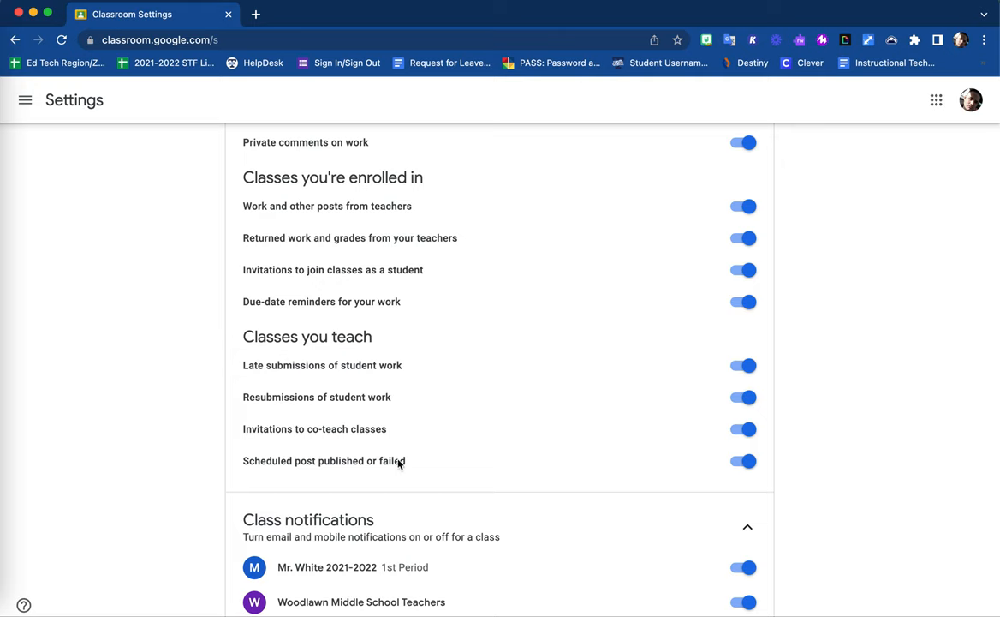
{"action": "left_click", "coordinate": [742, 365]}
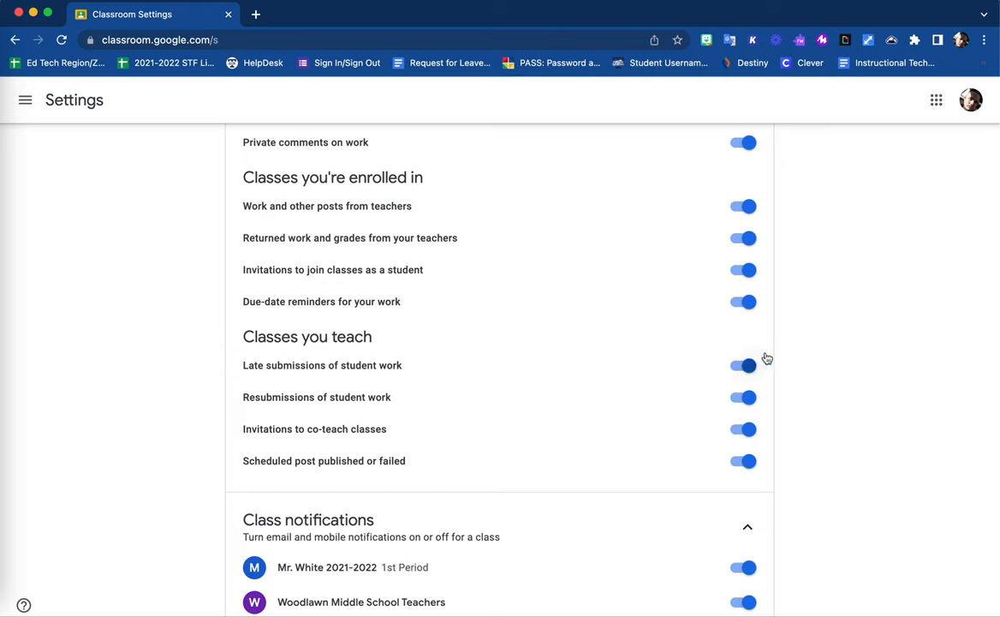
{"action": "mouse_move", "coordinate": [753, 480]}
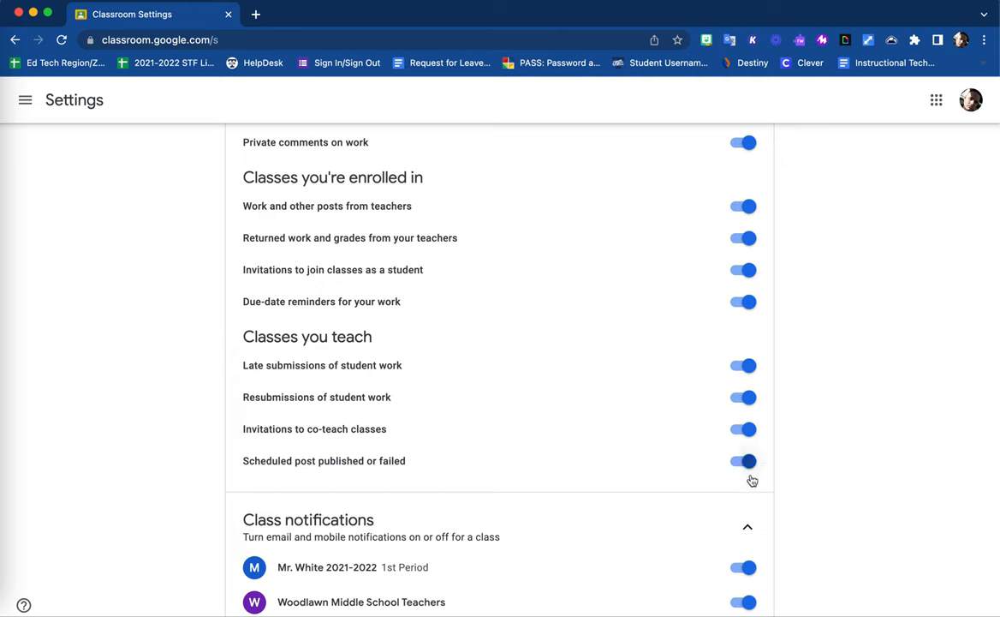
{"action": "mouse_move", "coordinate": [709, 466]}
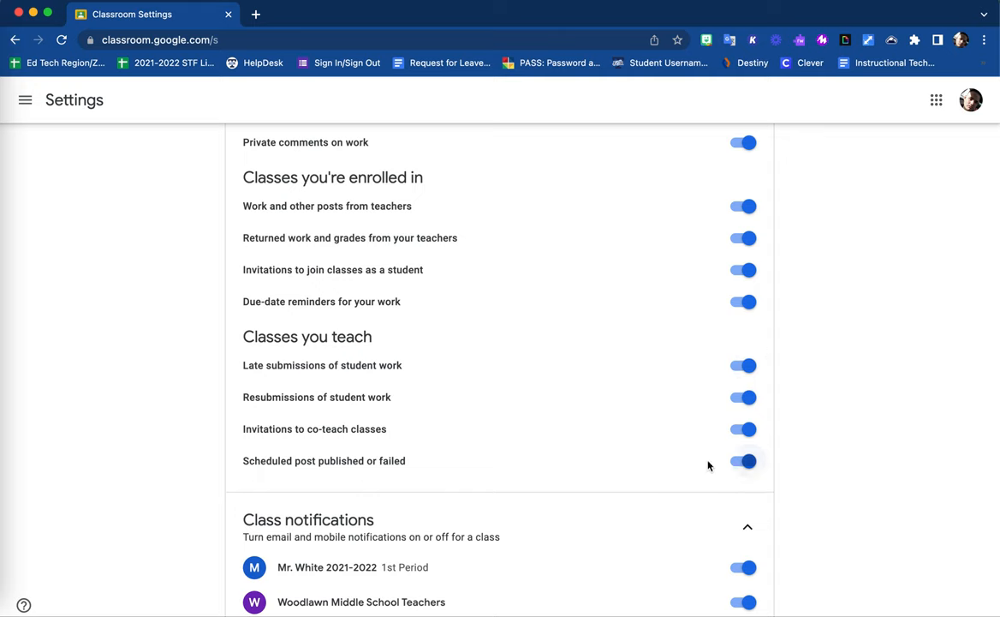
{"action": "left_click", "coordinate": [741, 460]}
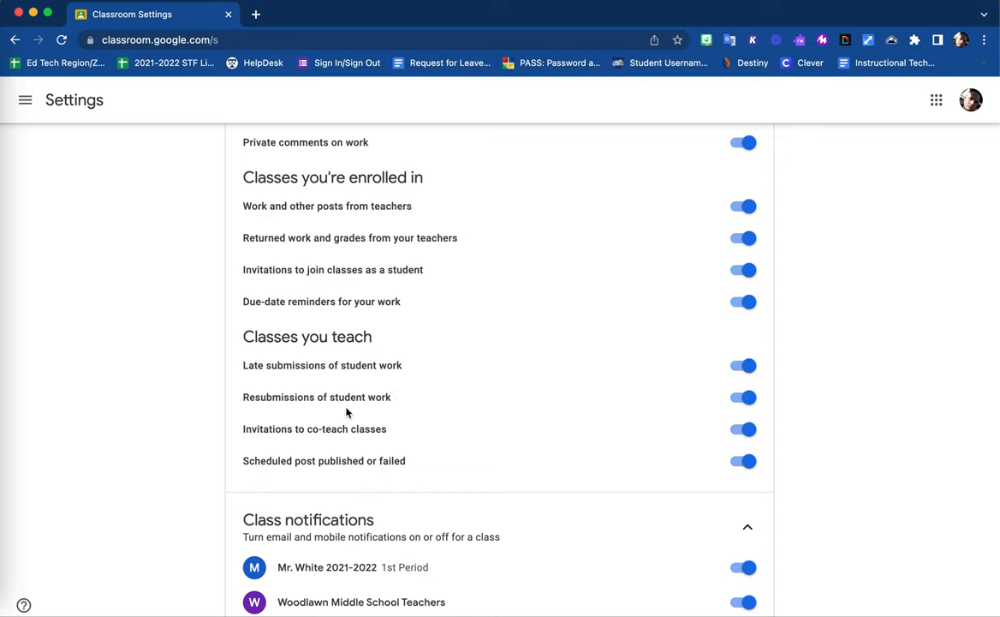
{"action": "mouse_move", "coordinate": [388, 444]}
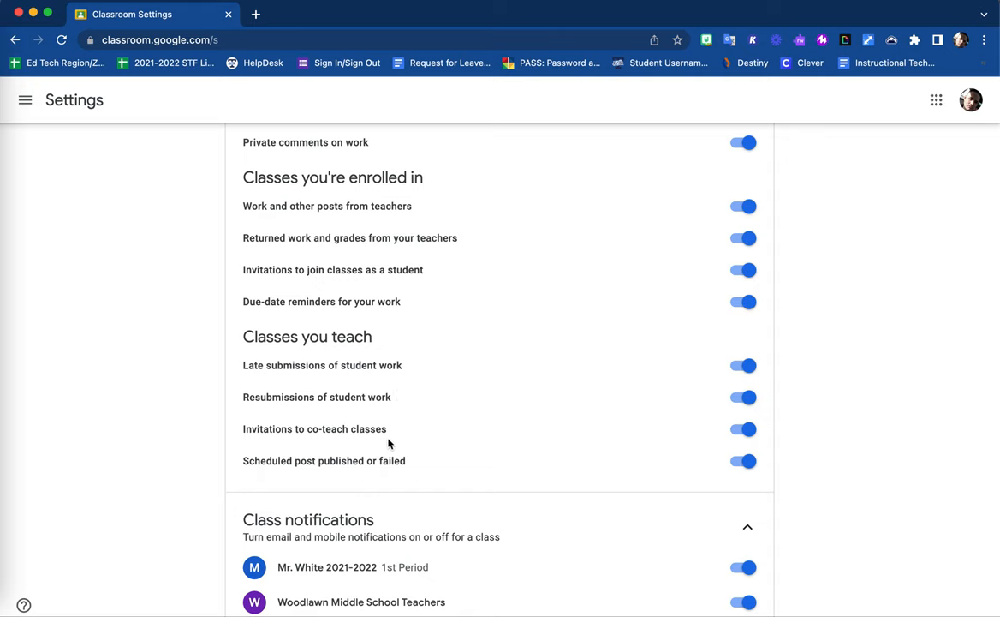
{"action": "left_click", "coordinate": [743, 428]}
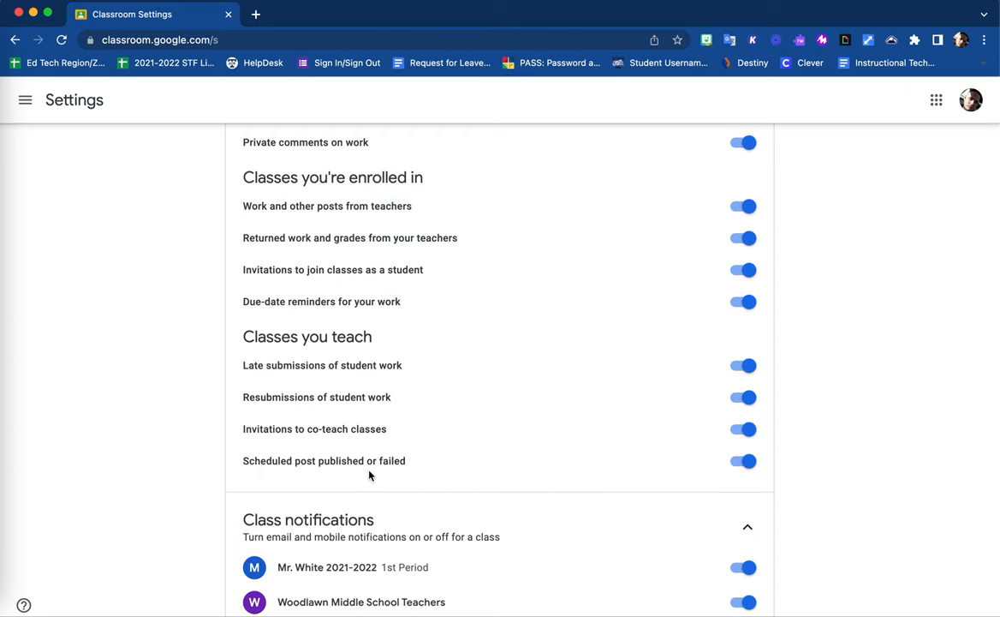
{"action": "scroll", "scroll_direction": "down", "scroll_amount": 3}
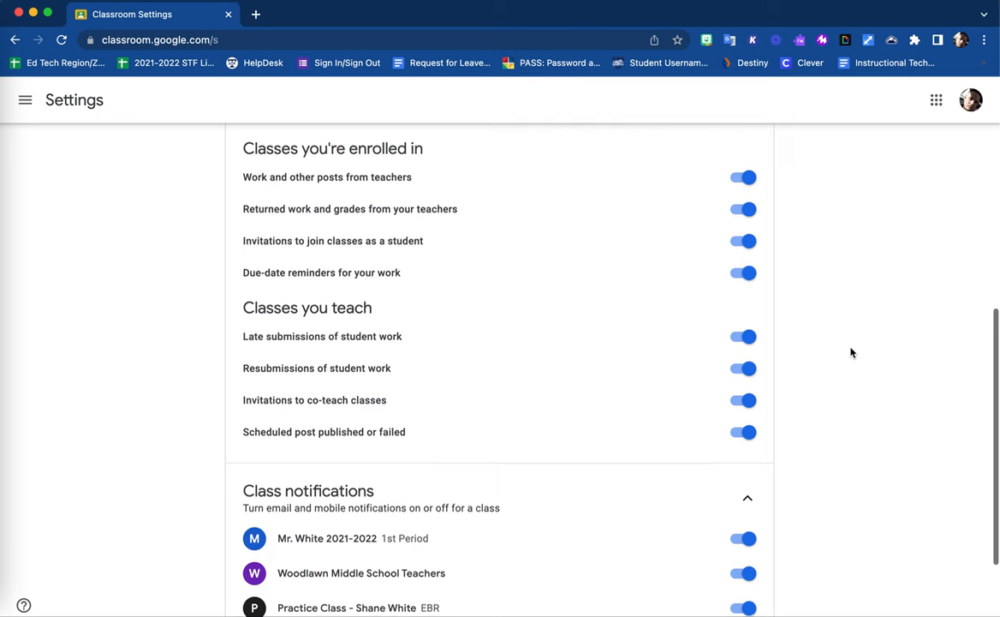
{"action": "scroll", "scroll_direction": "down", "scroll_amount": 3}
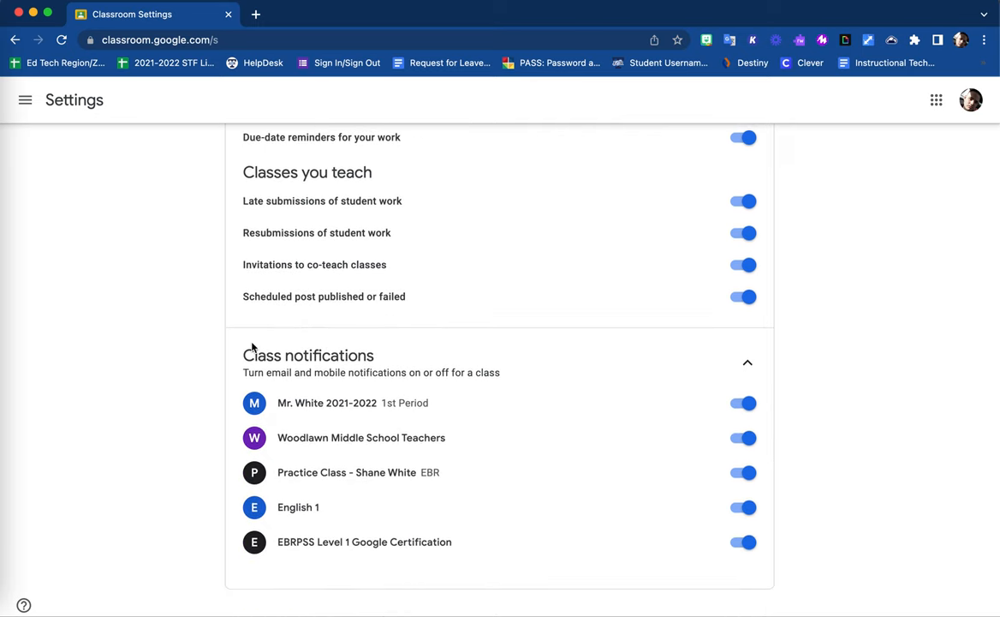
{"action": "mouse_move", "coordinate": [188, 401]}
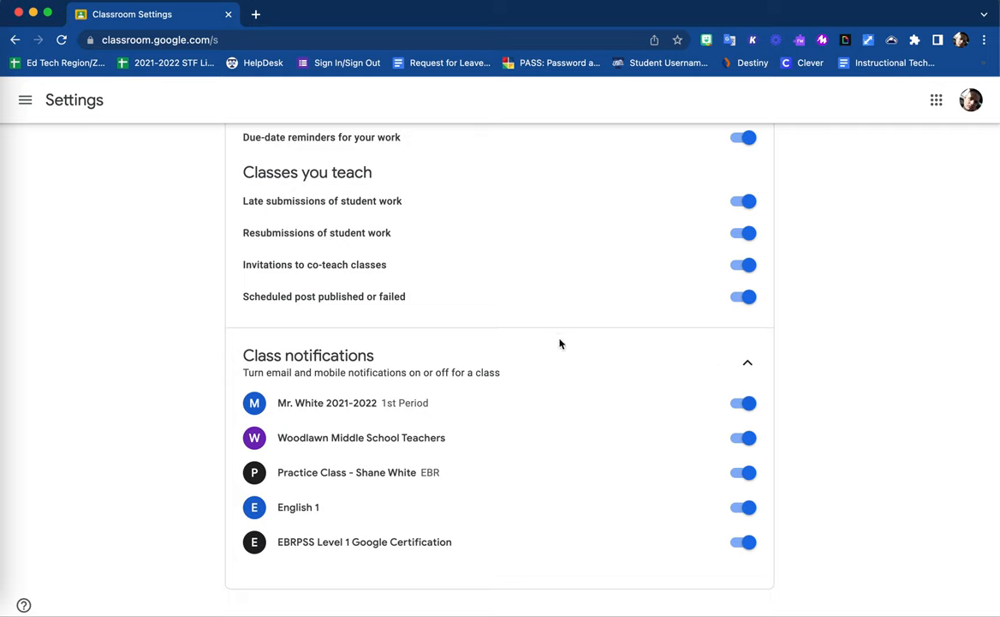
{"action": "mouse_move", "coordinate": [305, 341]}
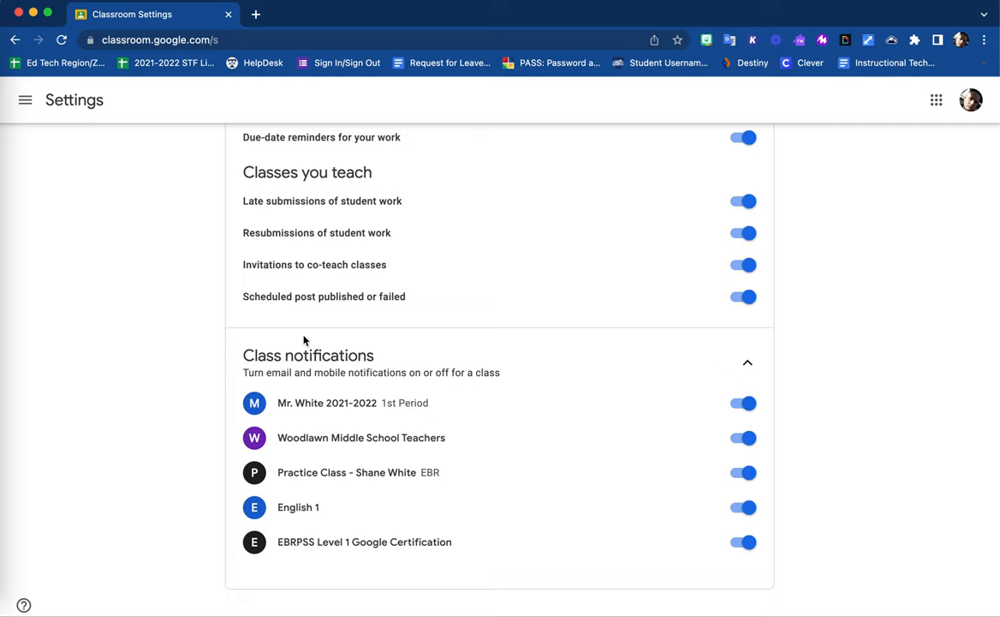
{"action": "mouse_move", "coordinate": [199, 510]}
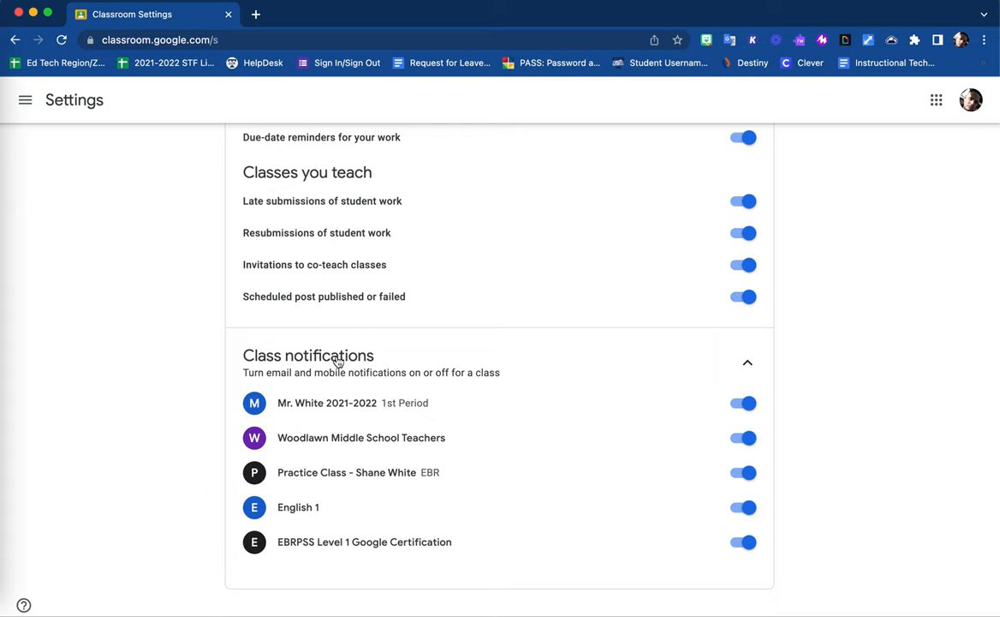
{"action": "mouse_move", "coordinate": [572, 419]}
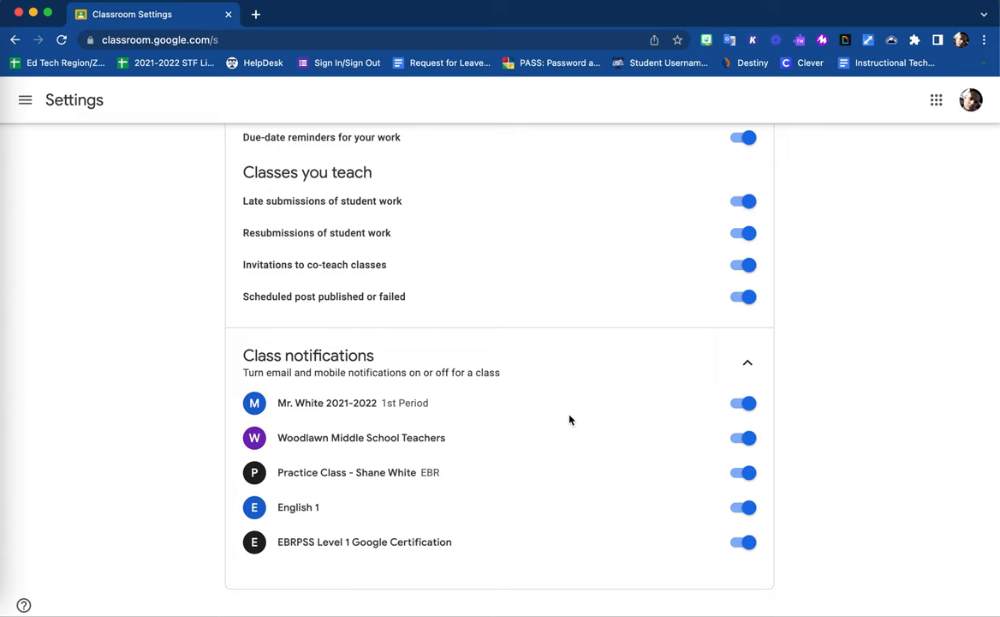
{"action": "mouse_move", "coordinate": [291, 402]}
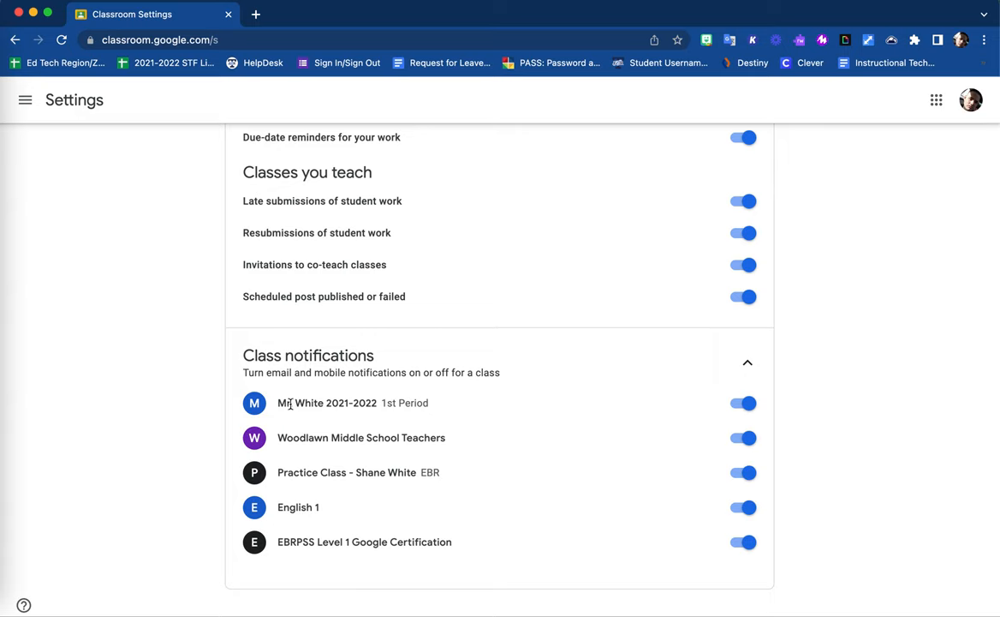
{"action": "mouse_move", "coordinate": [363, 401]}
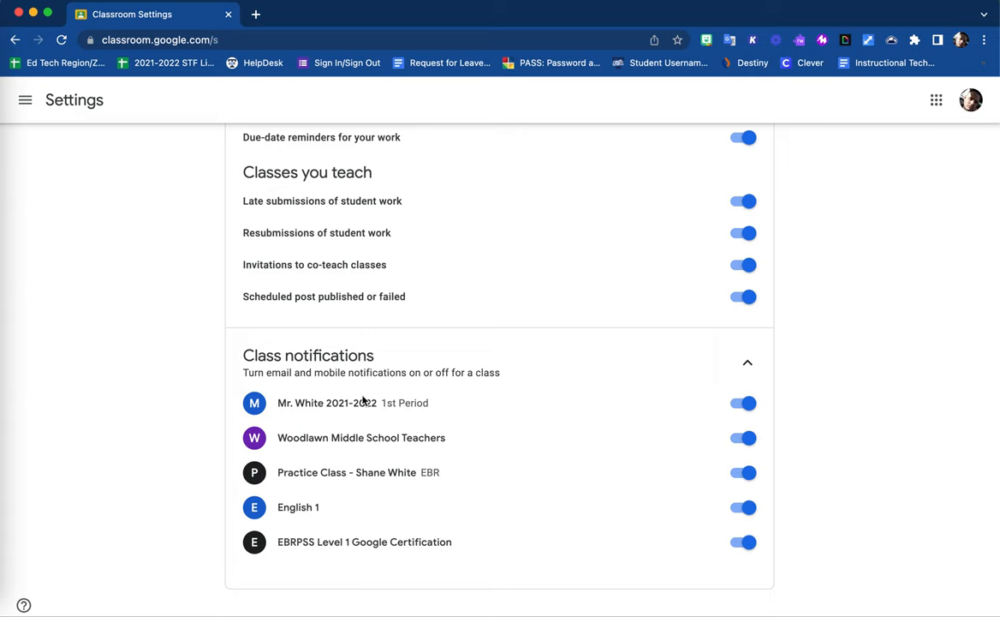
{"action": "mouse_move", "coordinate": [421, 409]}
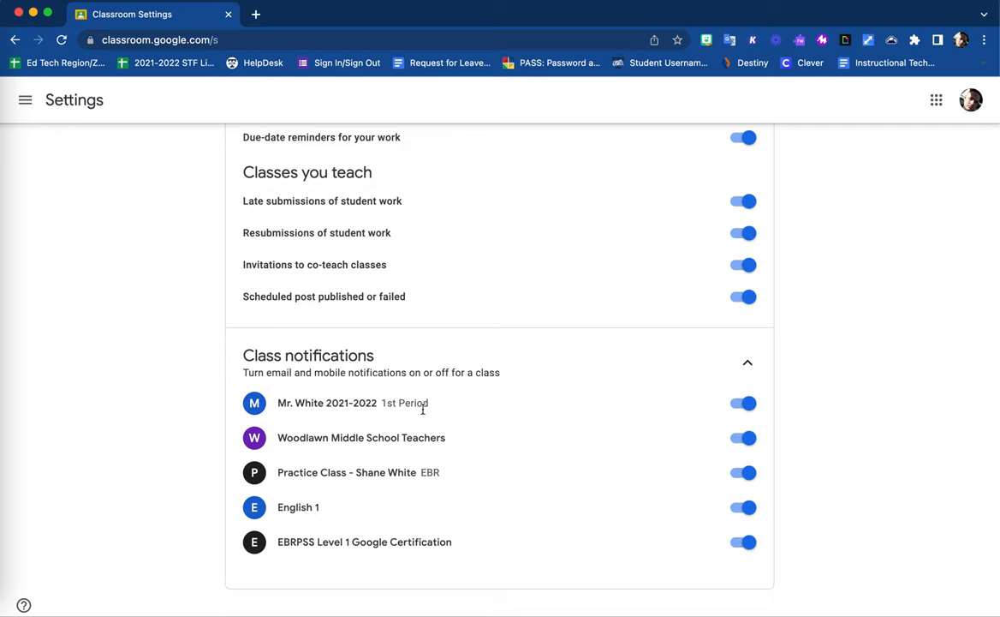
{"action": "mouse_move", "coordinate": [729, 394]}
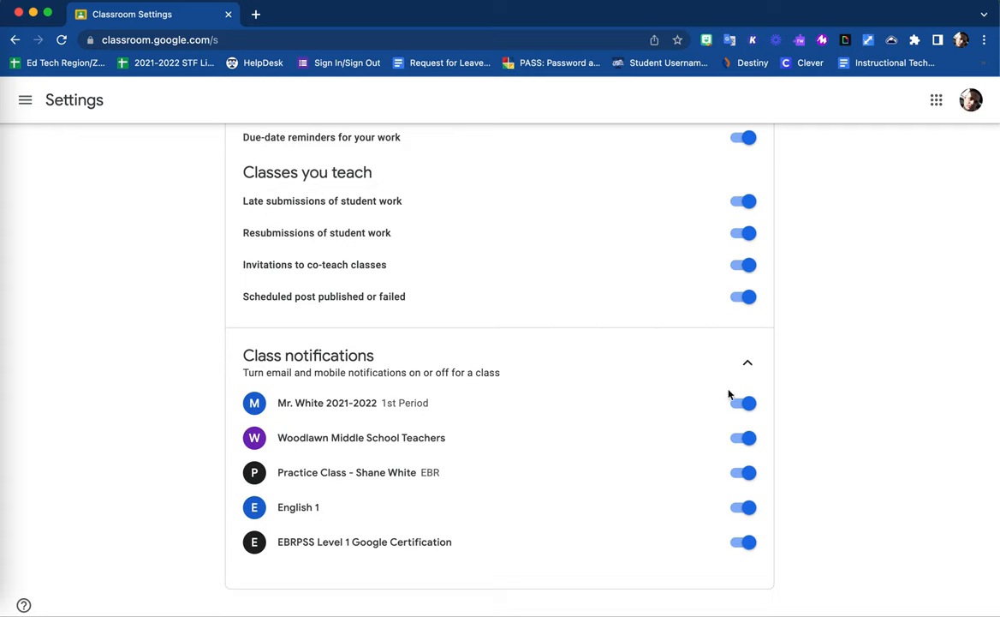
{"action": "left_click", "coordinate": [742, 403]}
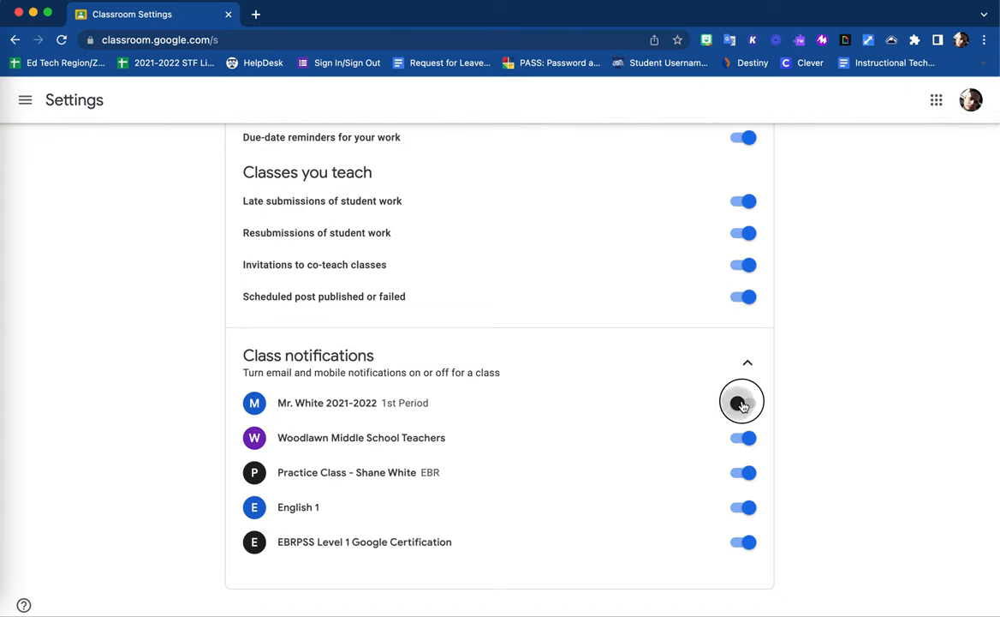
{"action": "left_click", "coordinate": [742, 403]}
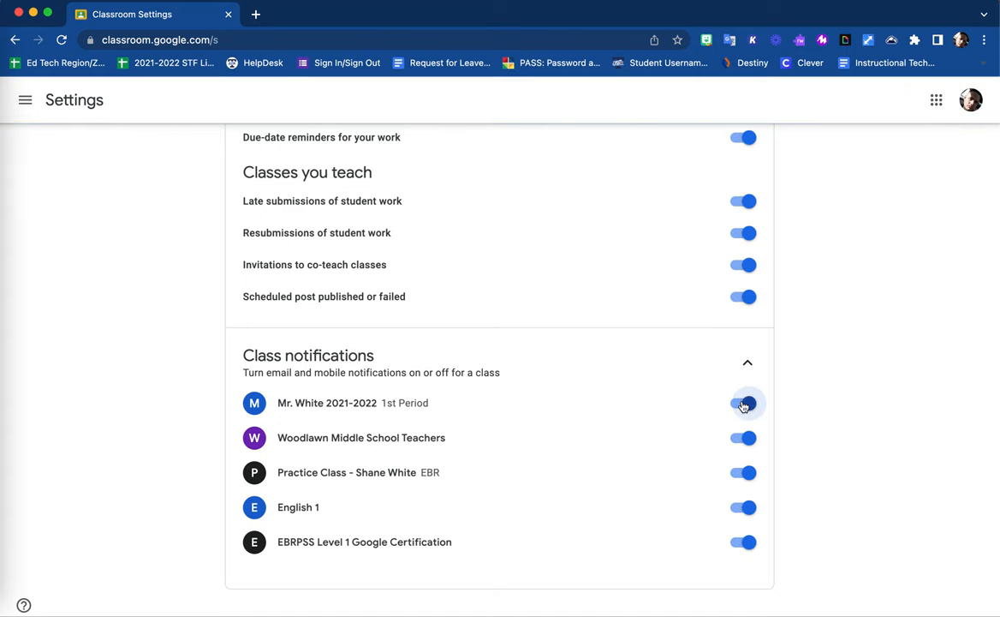